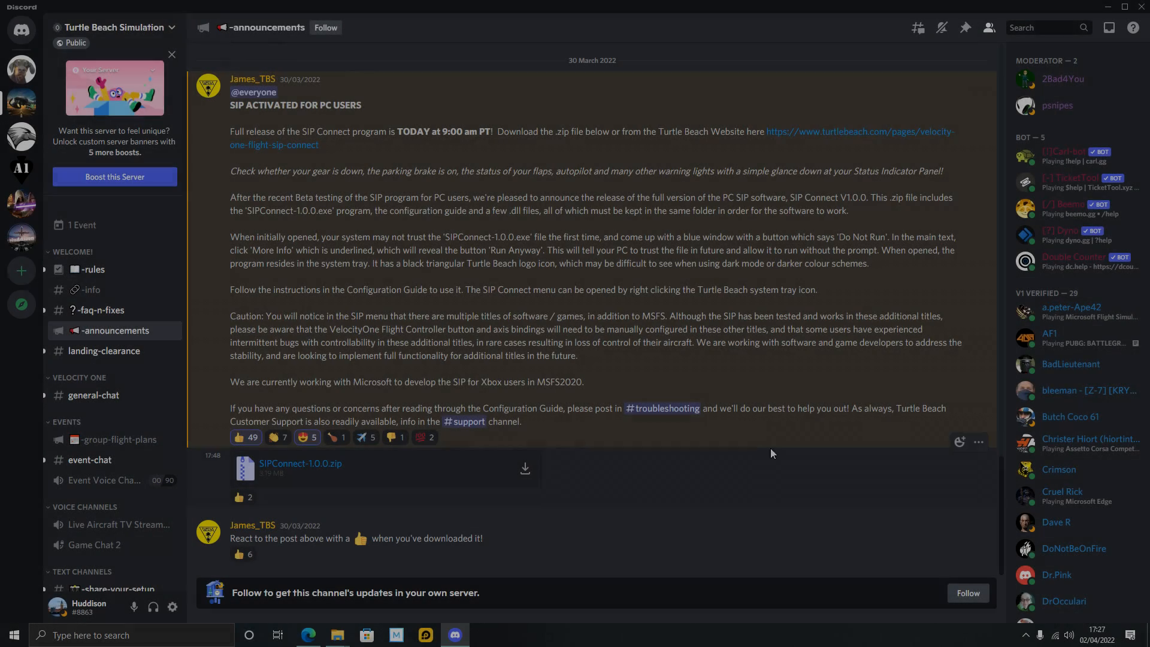
mouse_move(310, 153)
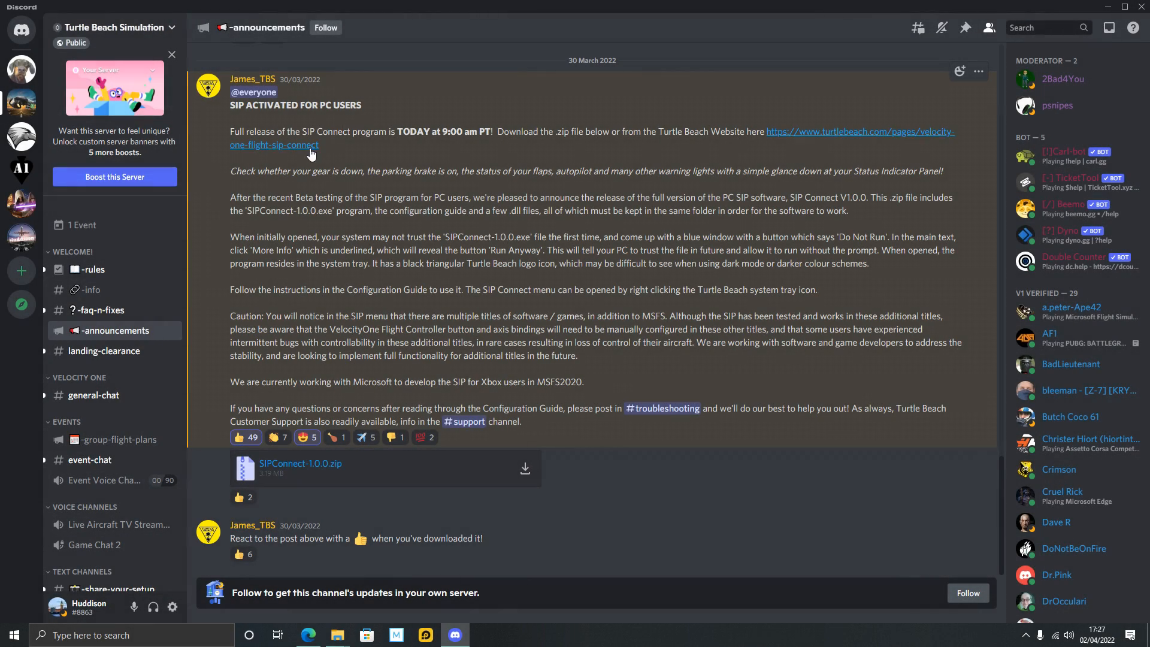
mouse_move(429, 122)
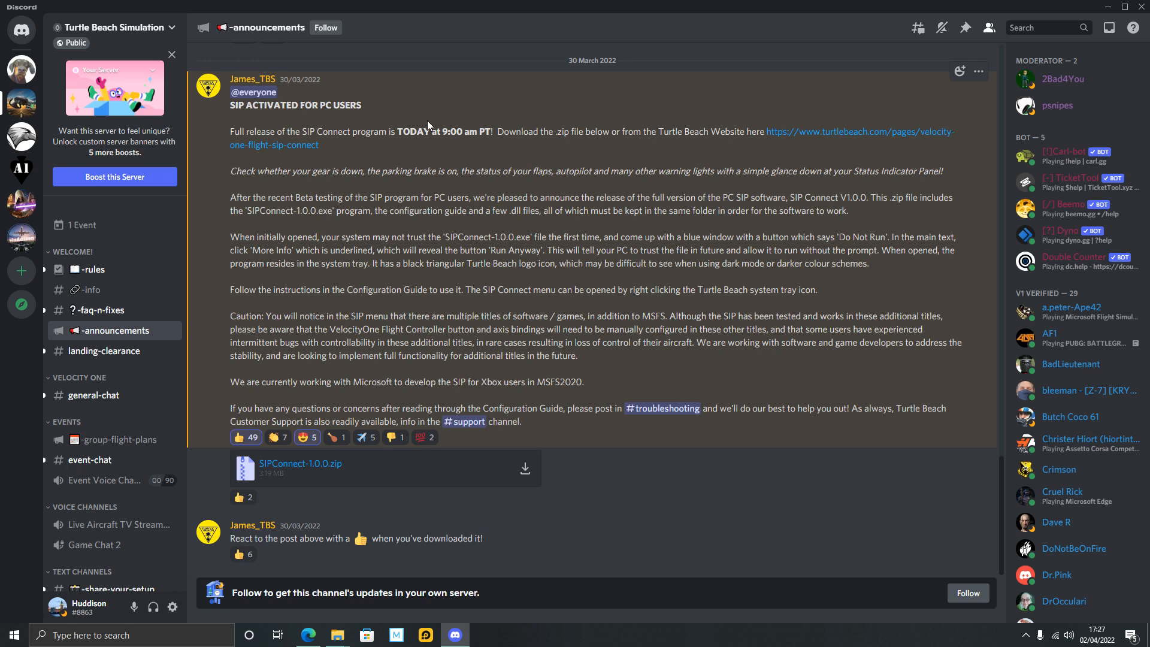
mouse_move(321, 195)
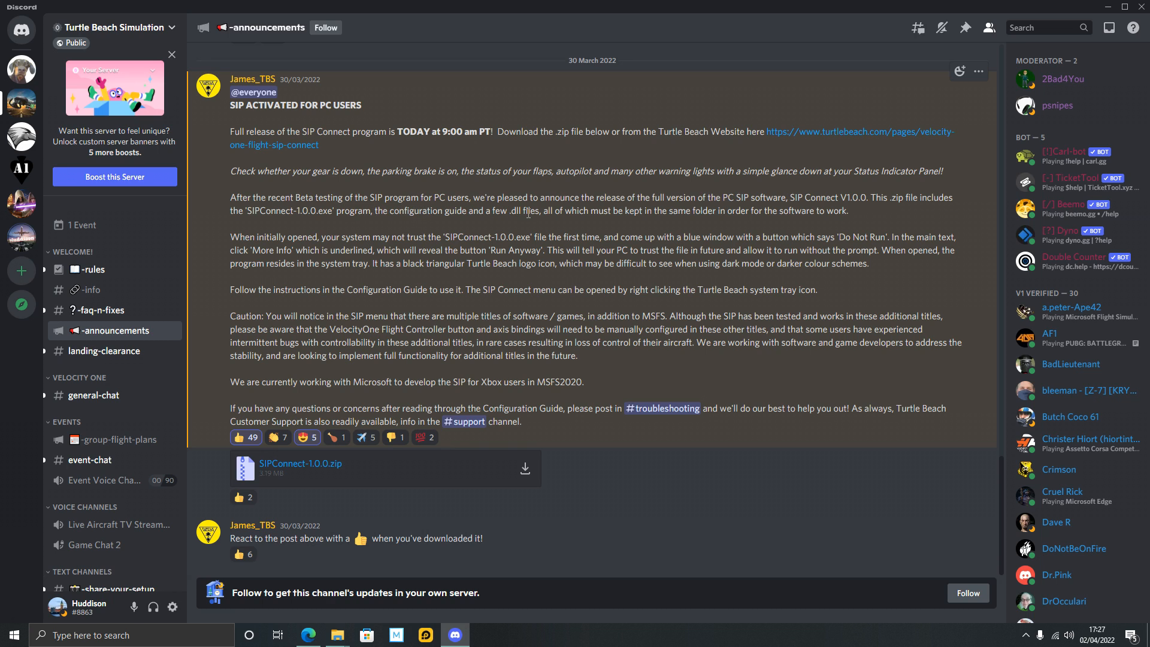
mouse_move(703, 226)
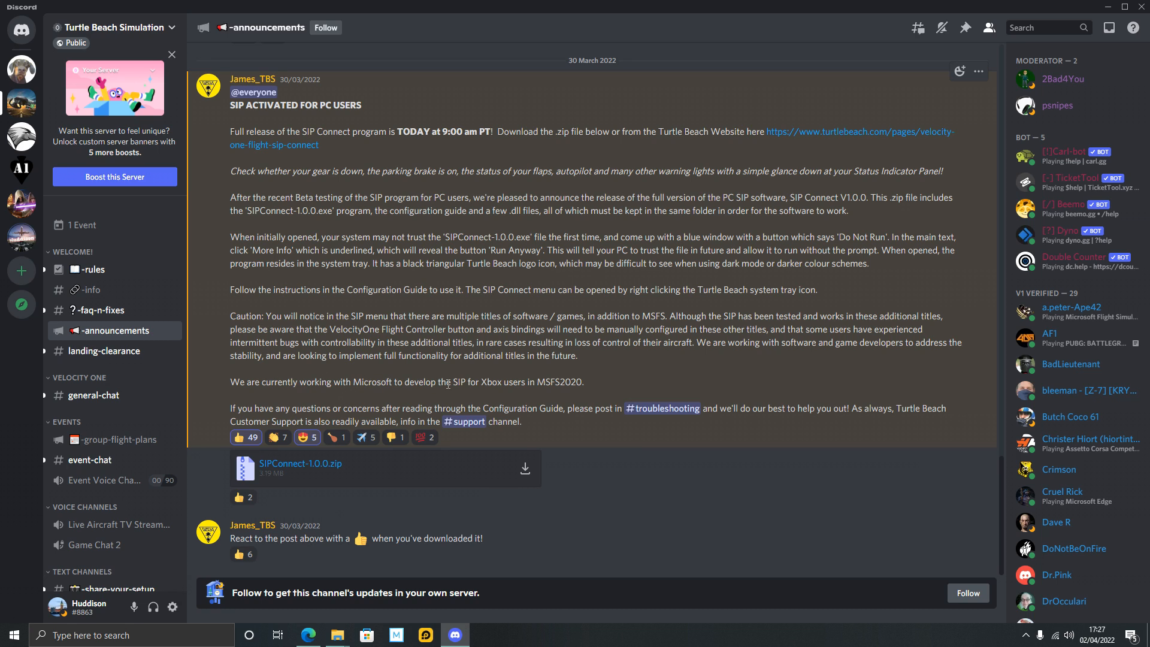
mouse_move(597, 394)
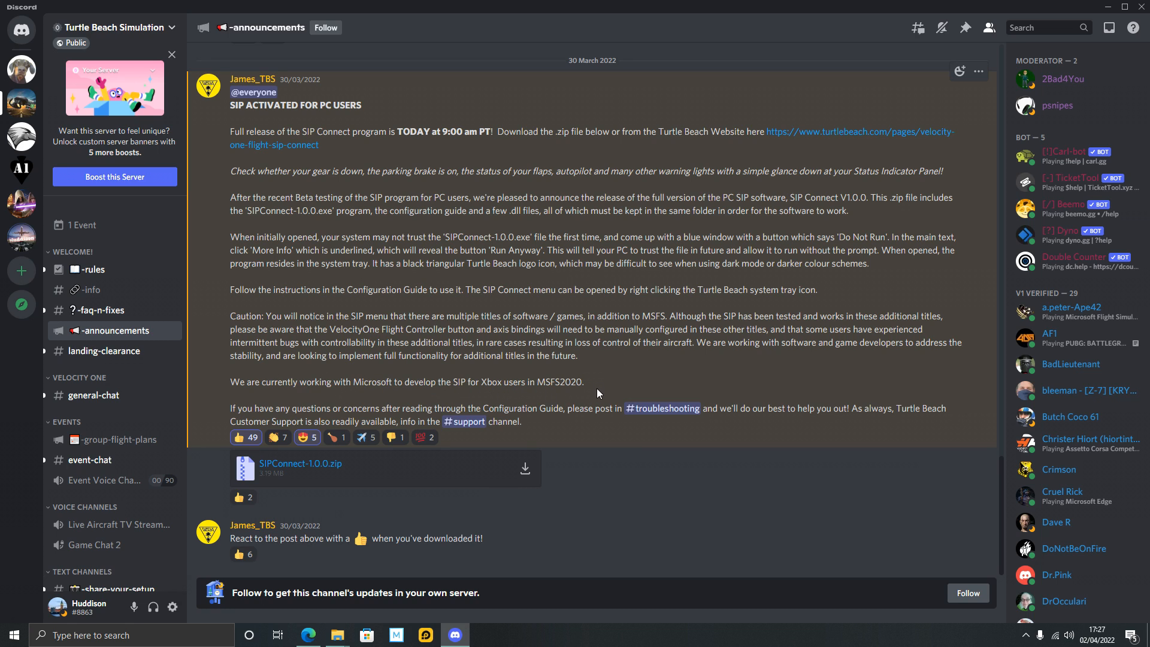
mouse_move(573, 381)
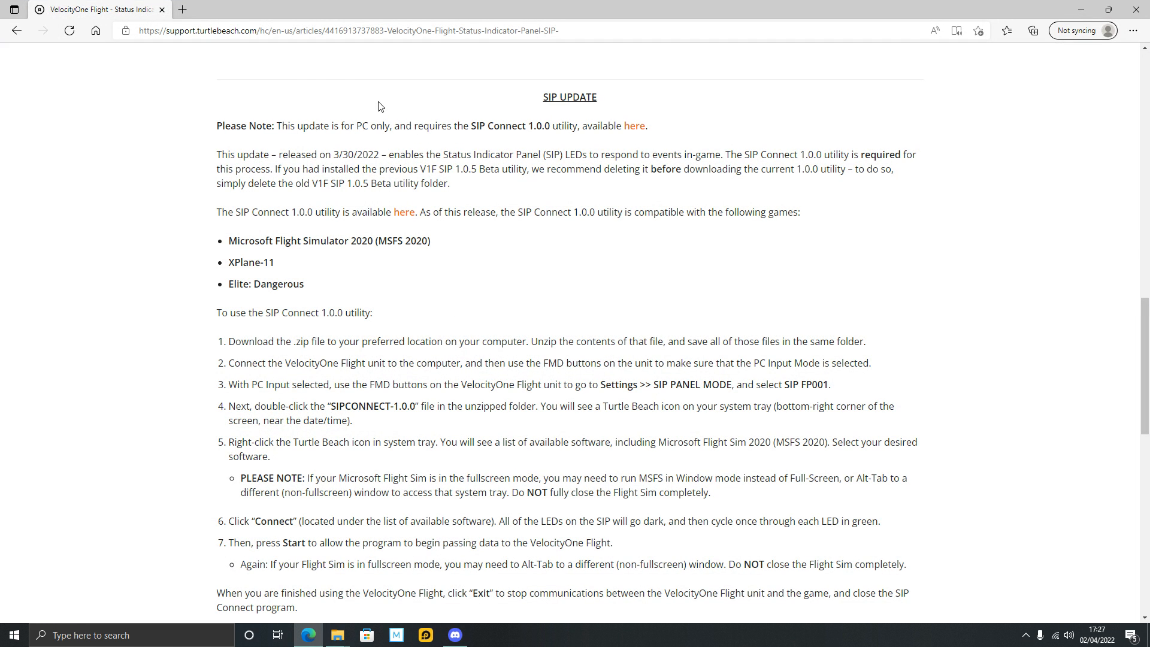
mouse_move(580, 49)
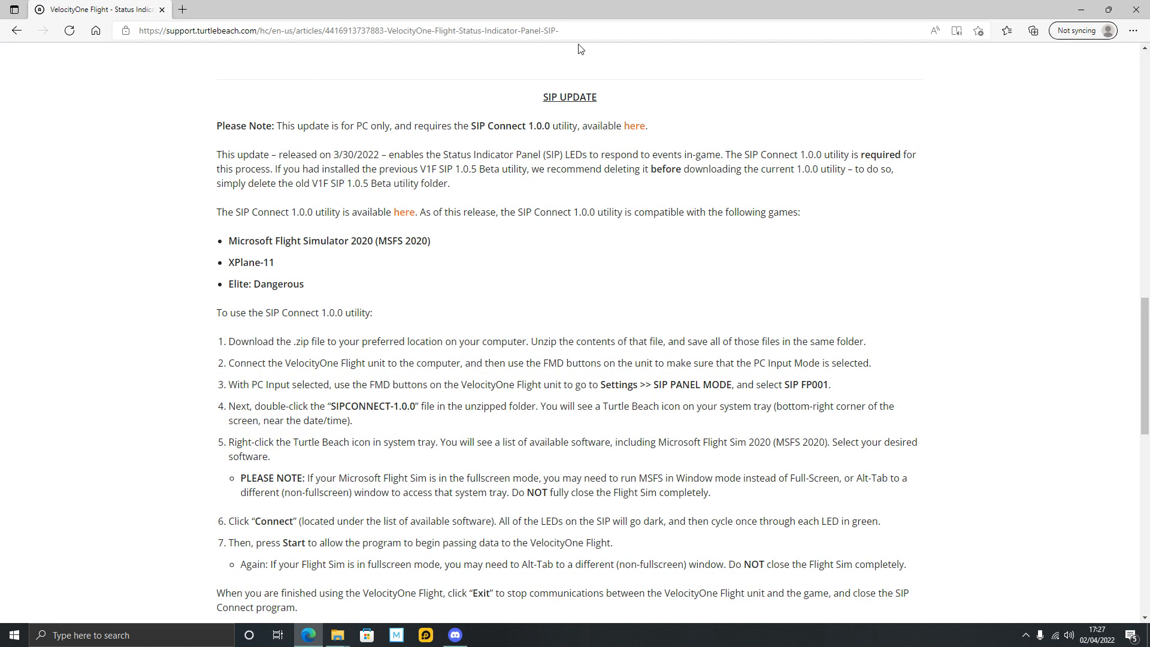
mouse_move(567, 194)
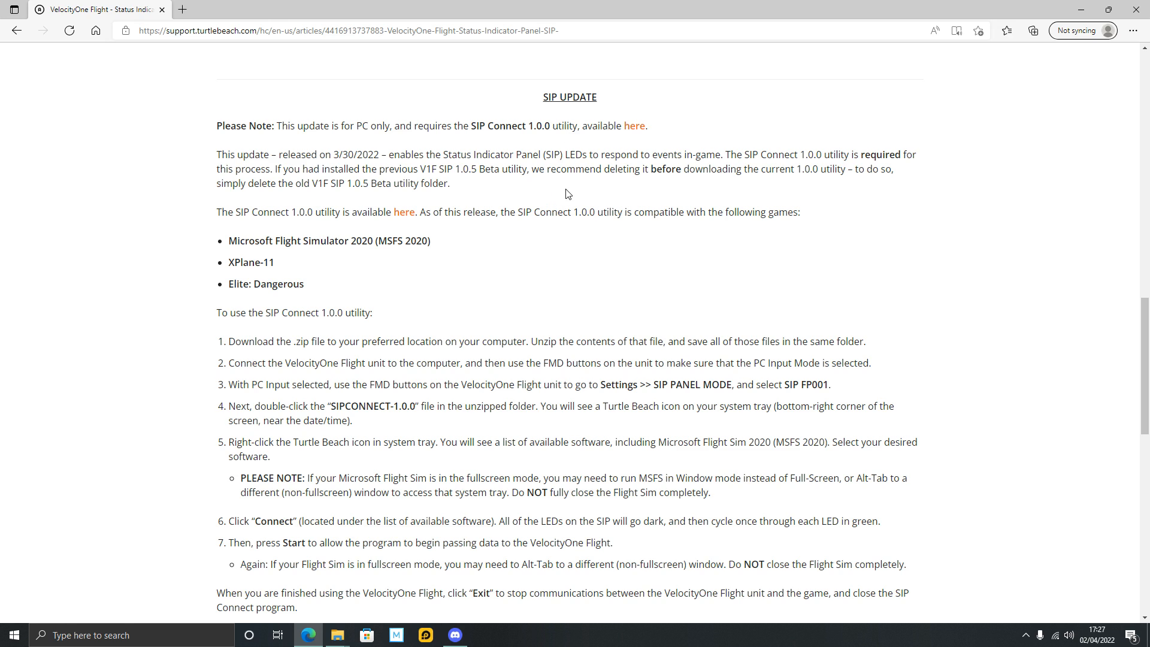
Switch to the extracted SIPConnect-1.0.0 folder window on drive D showing its DLLs and application
scroll("up", 3)
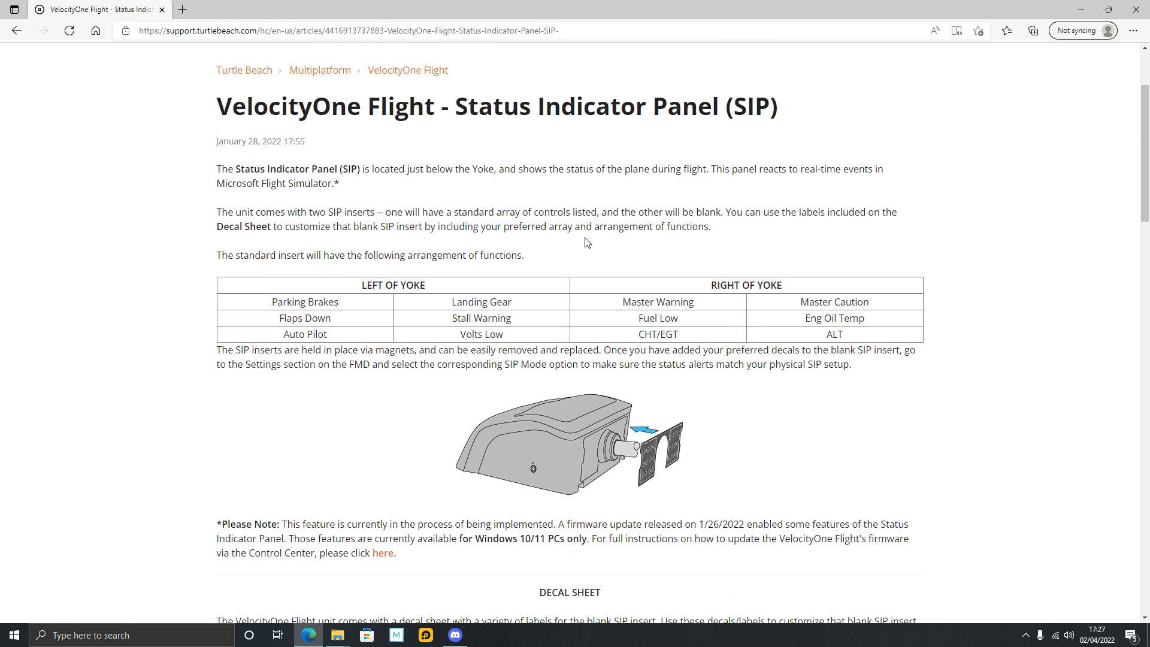
scroll("down", 3)
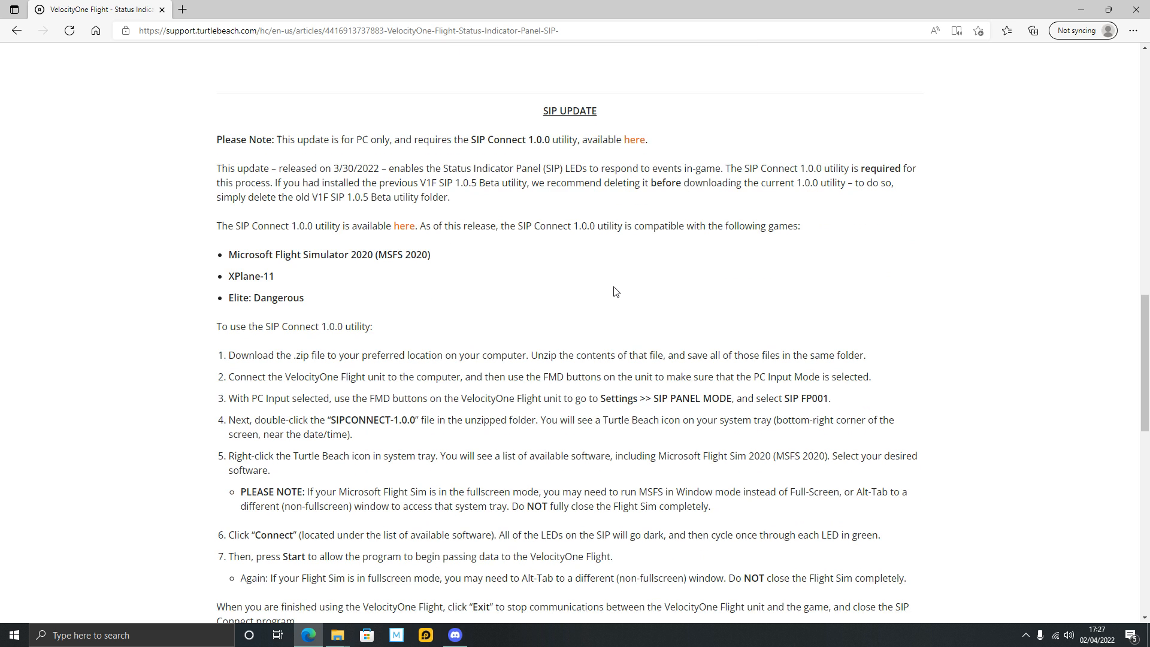
scroll("up", 3)
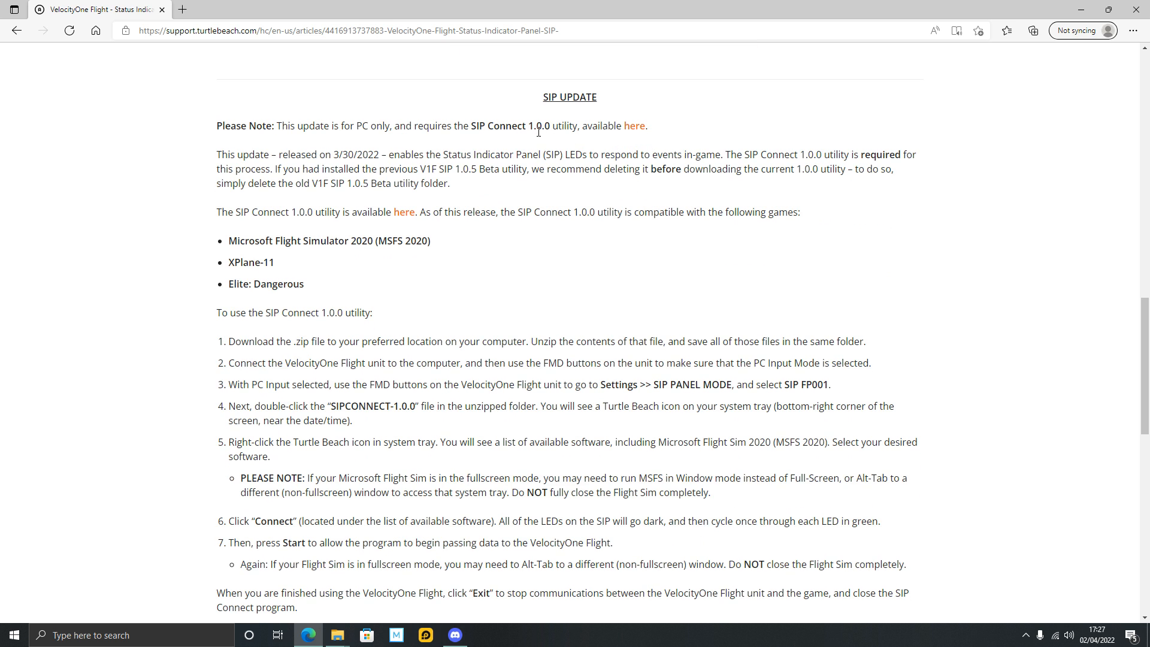
mouse_move(623, 146)
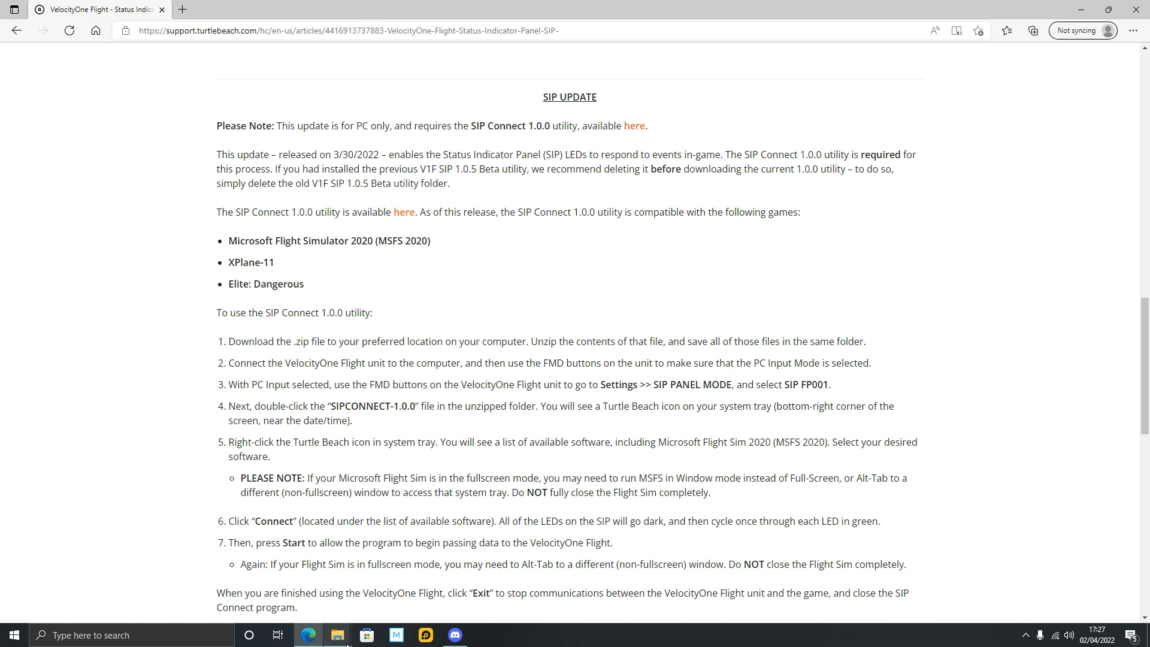
mouse_move(366, 635)
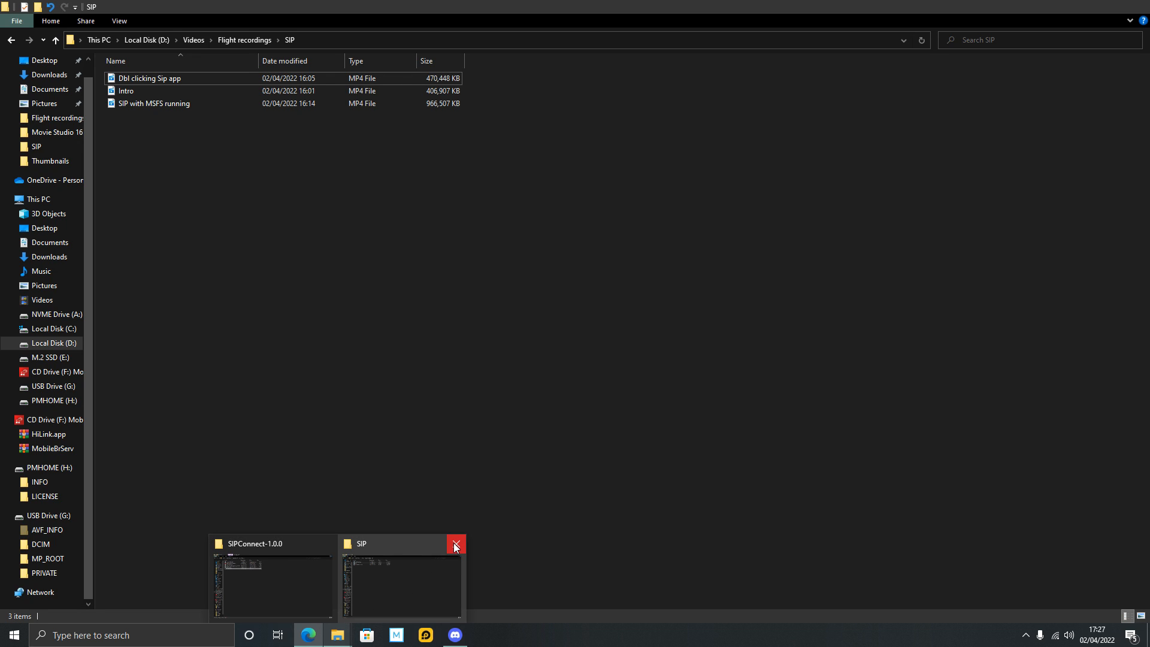
left_click(455, 544)
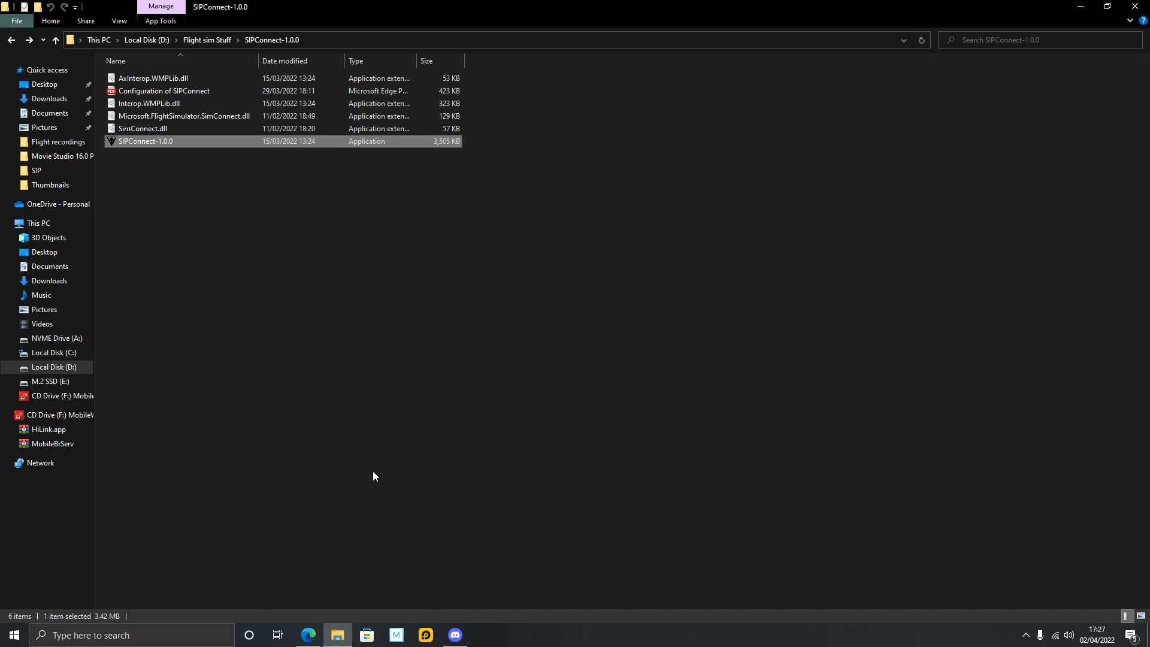
mouse_move(93, 368)
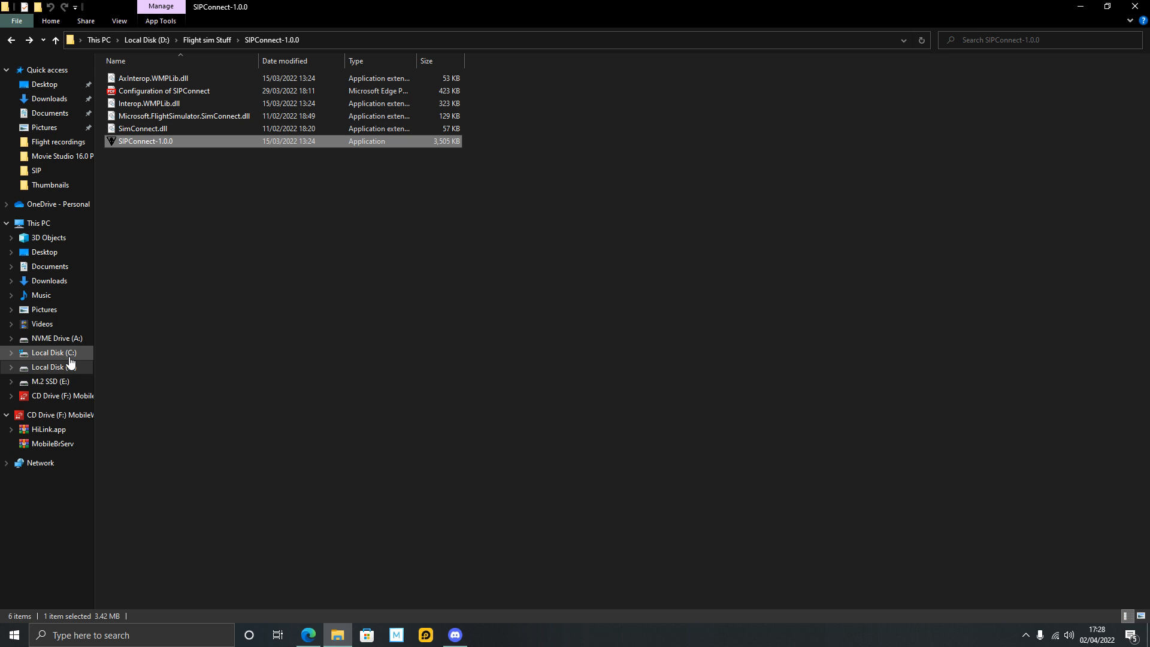
mouse_move(55, 359)
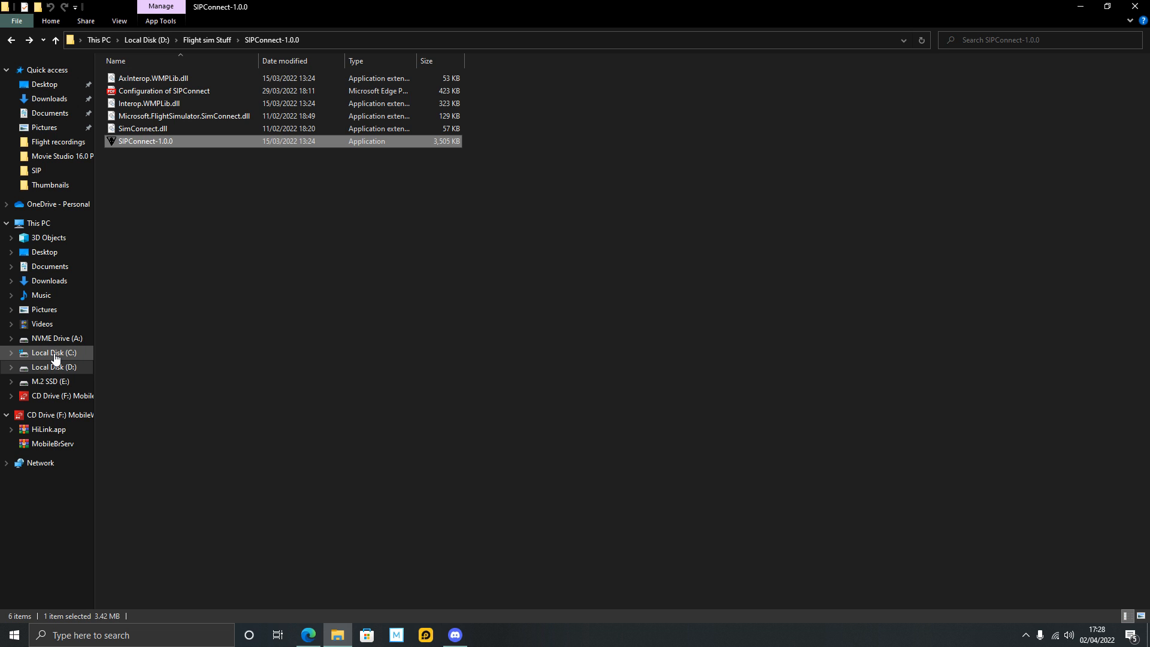
mouse_move(62, 354)
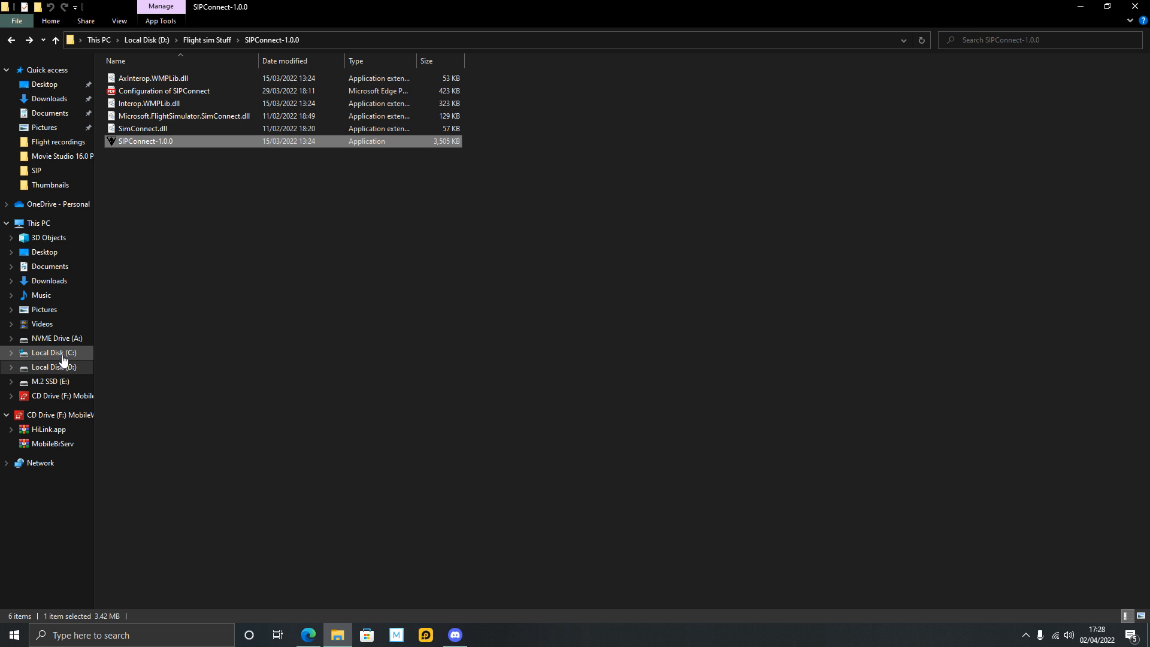
mouse_move(71, 355)
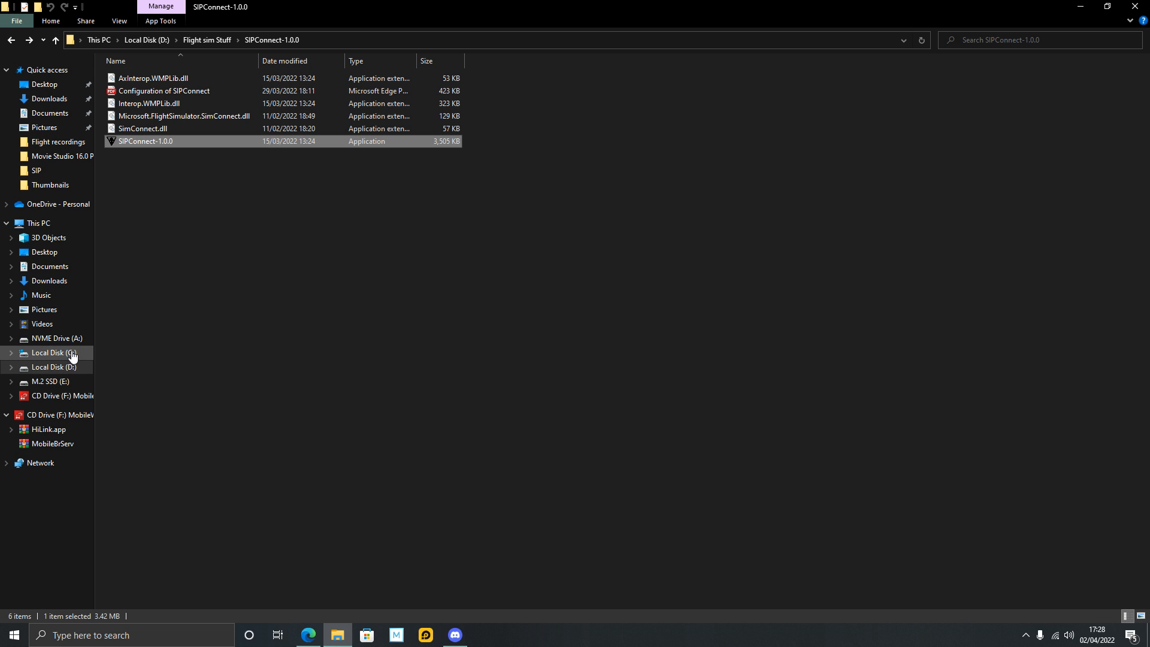
mouse_move(67, 371)
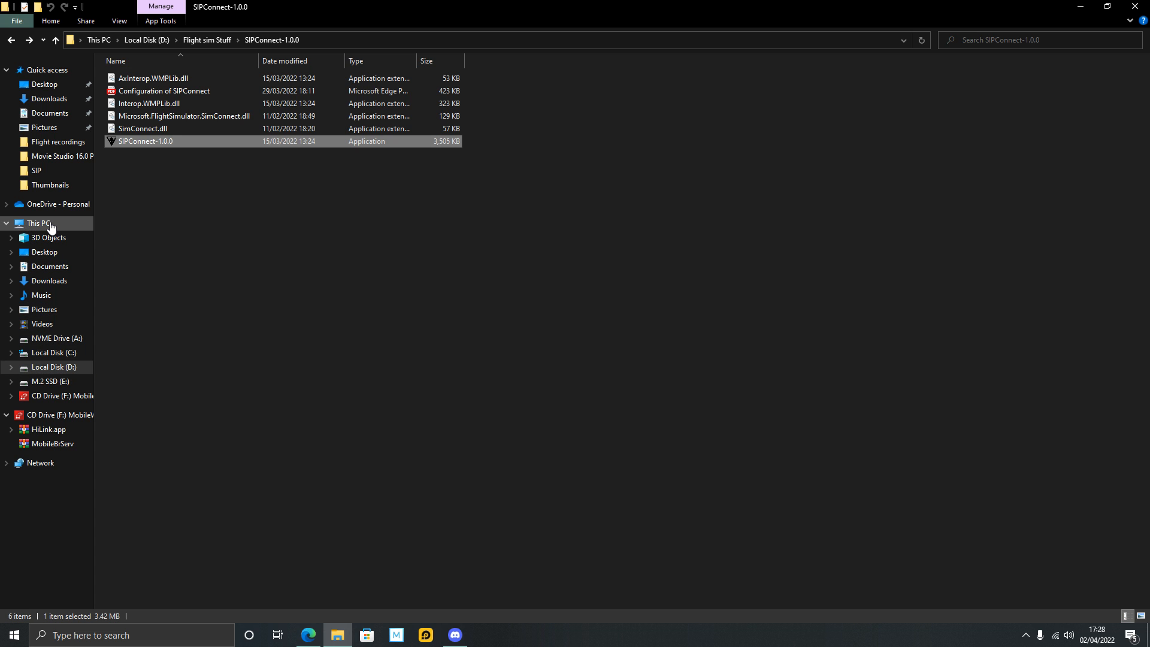
right_click(37, 222)
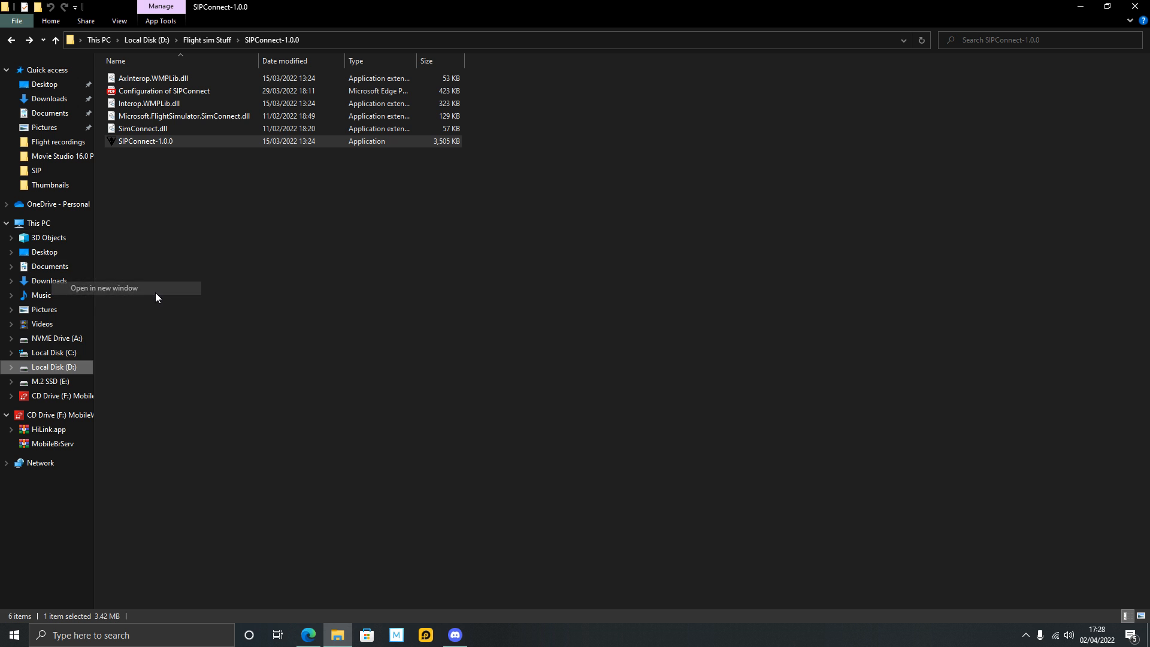
left_click(102, 287)
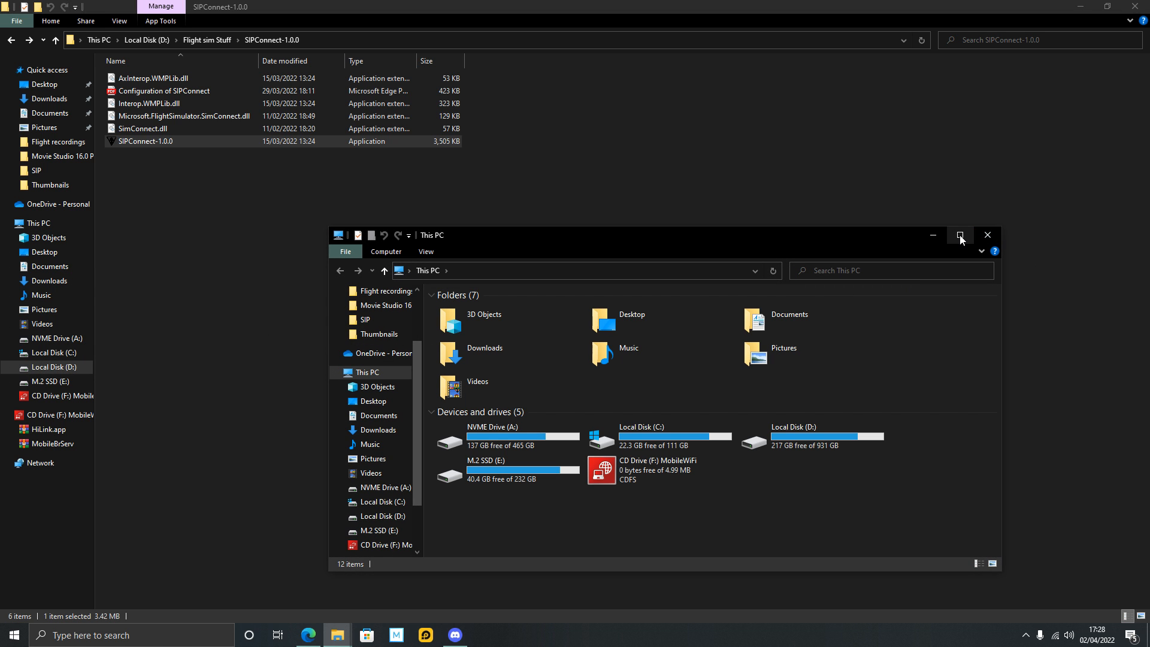
left_click(960, 236)
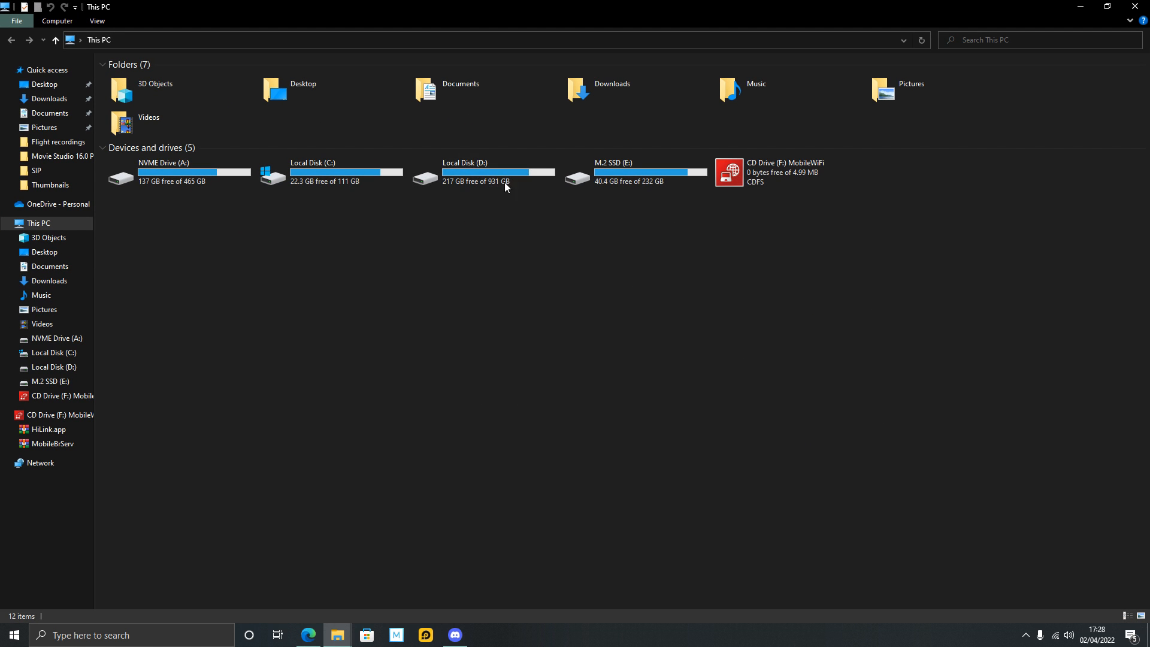
mouse_move(474, 199)
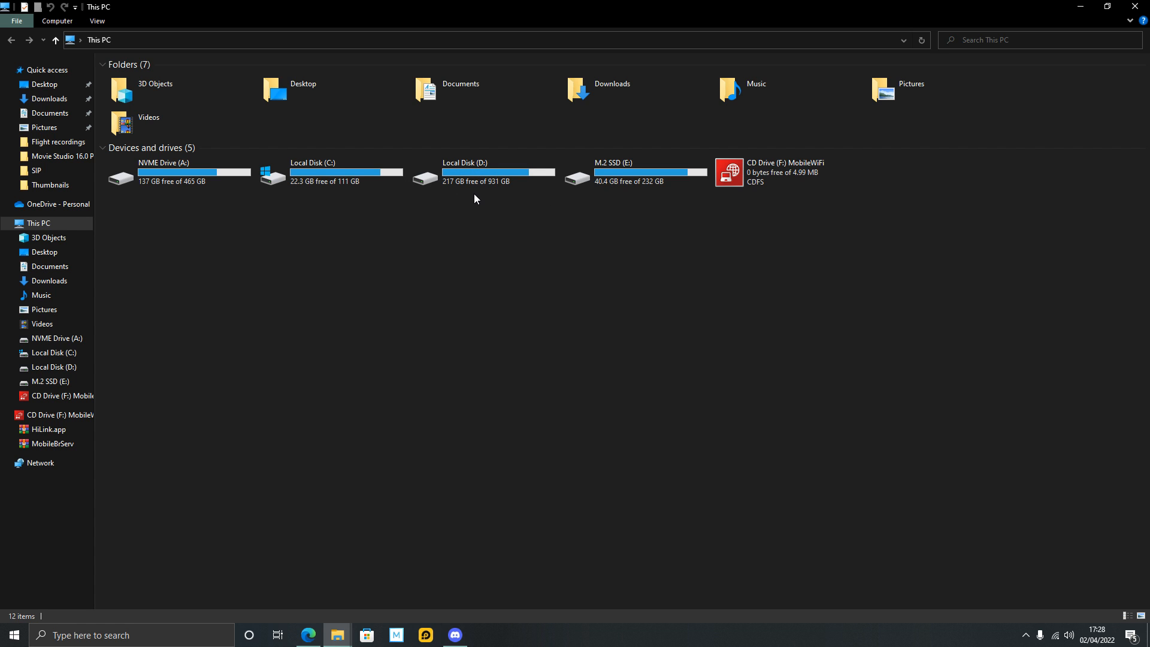
mouse_move(176, 176)
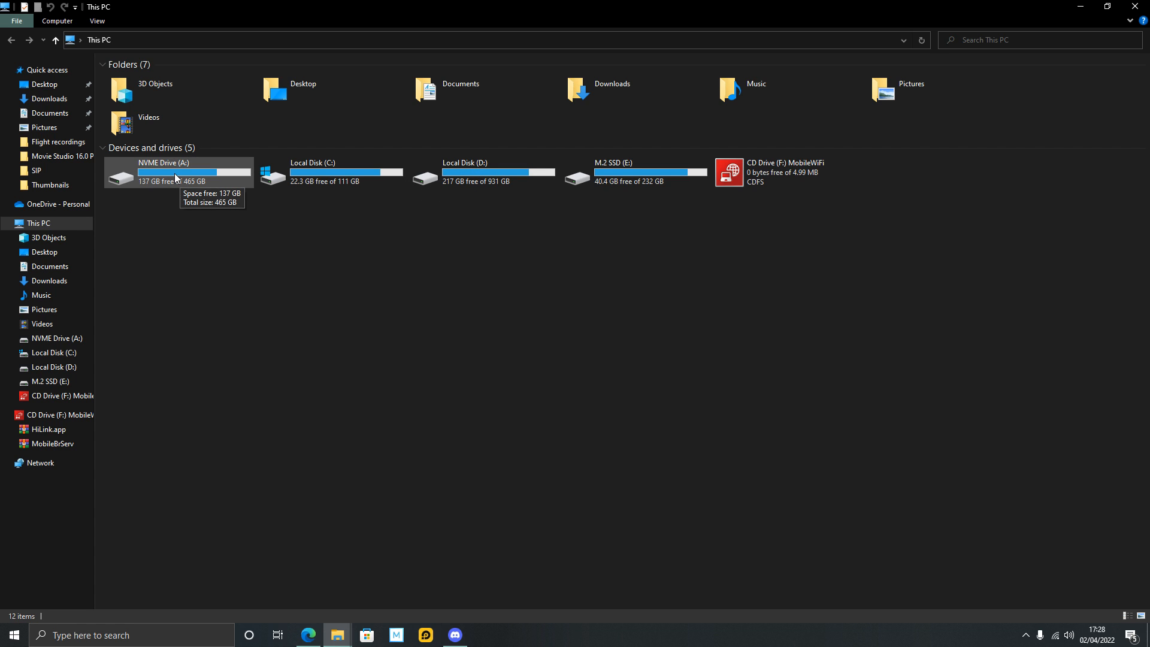
mouse_move(194, 193)
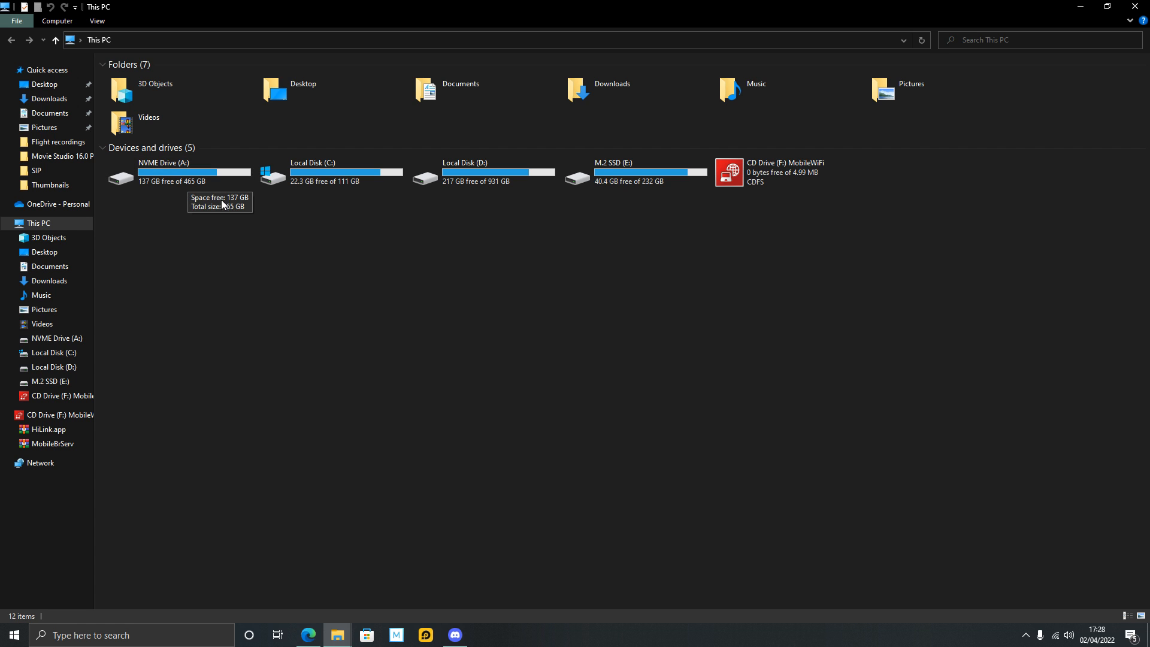
mouse_move(659, 181)
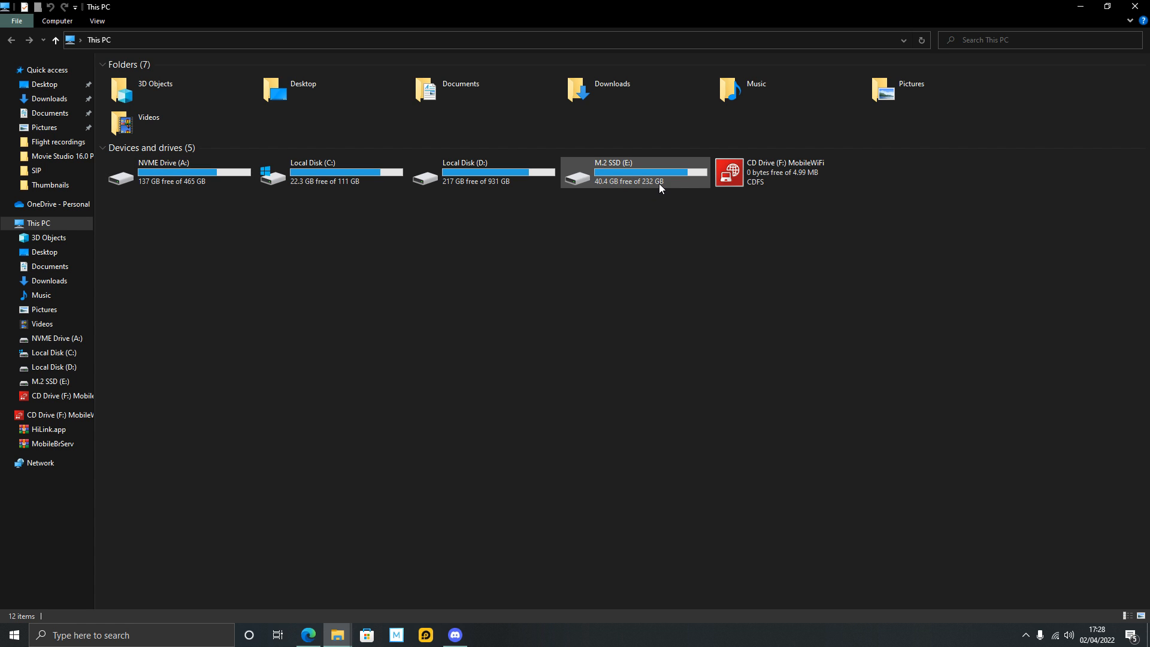
mouse_move(663, 186)
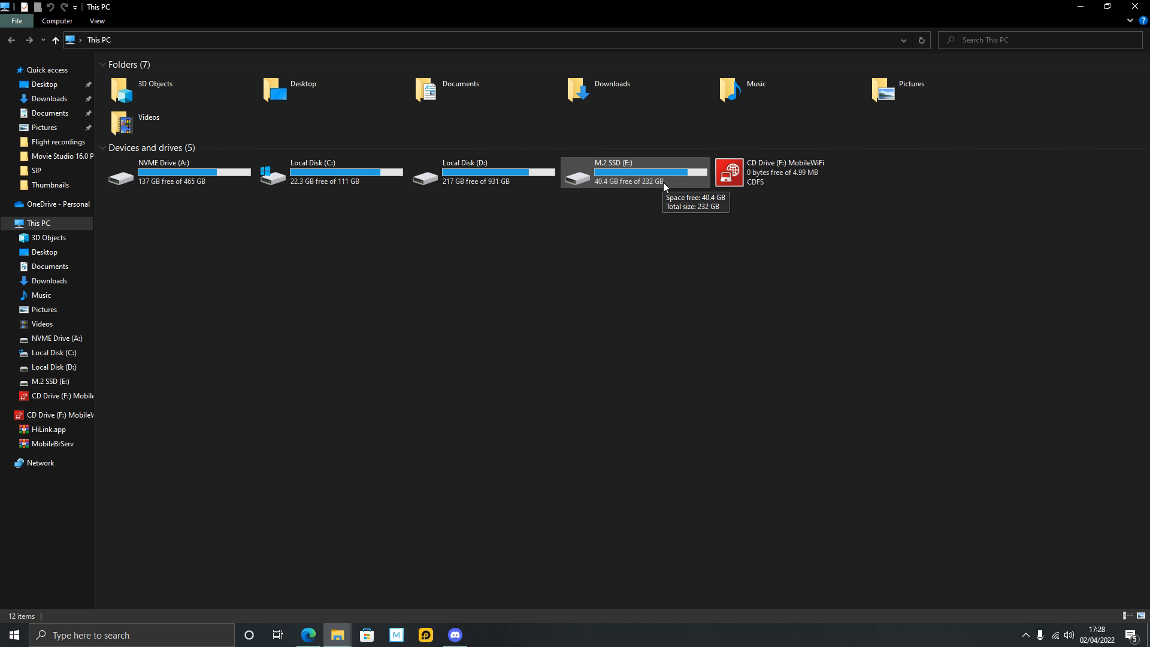
mouse_move(336, 152)
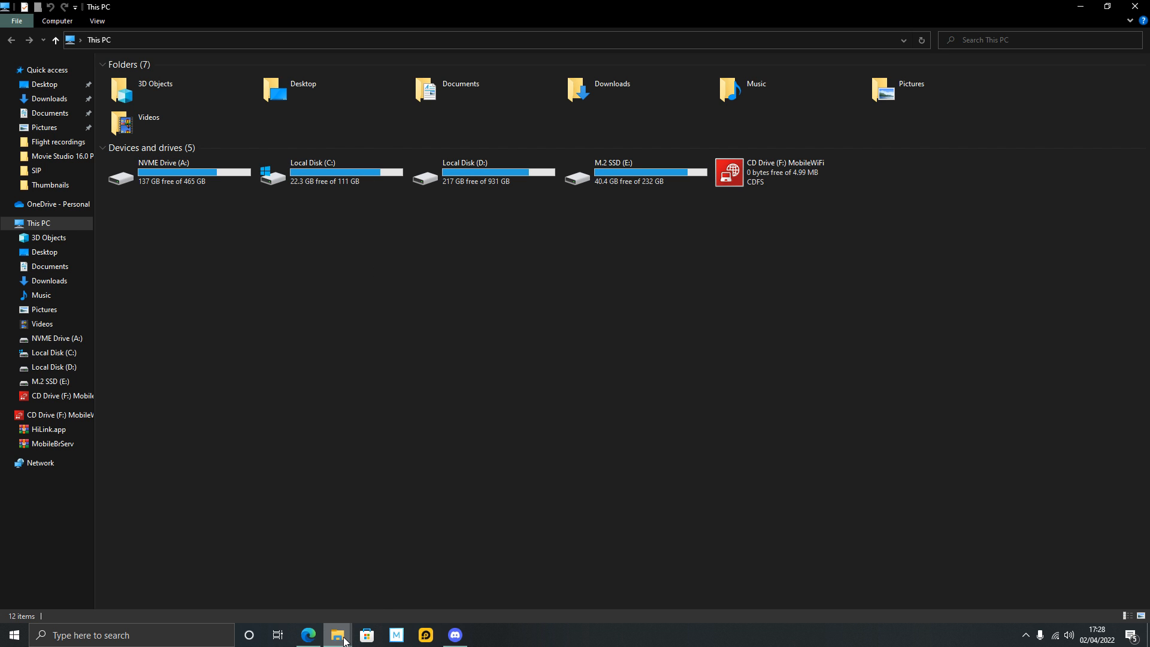
mouse_move(336, 635)
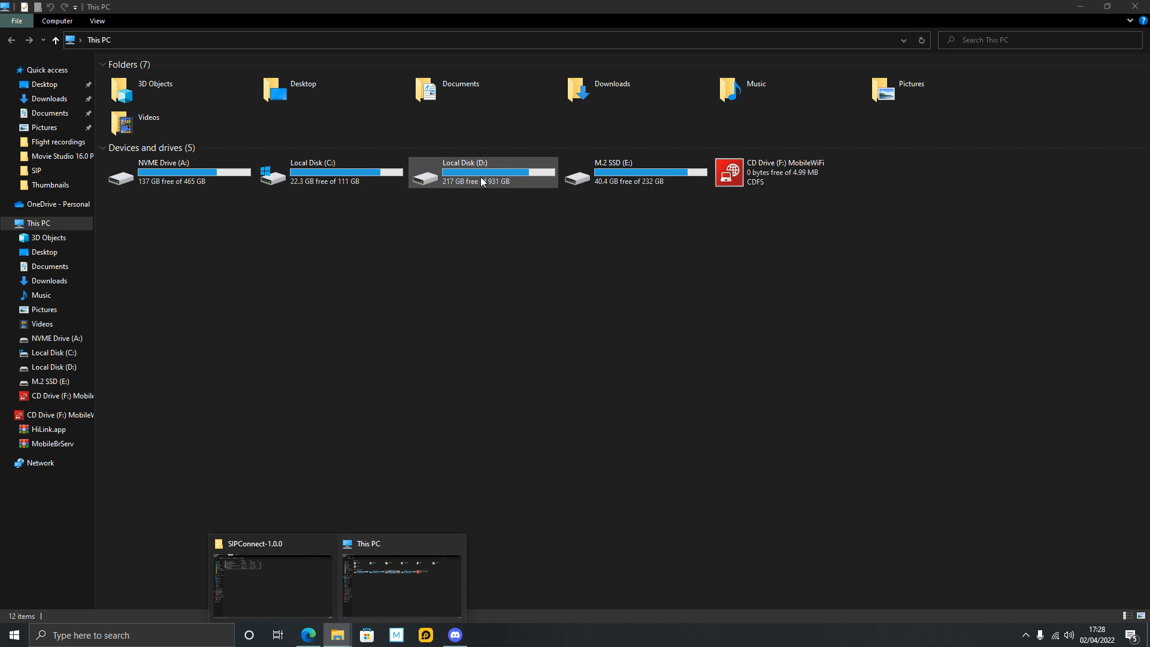
mouse_move(483, 174)
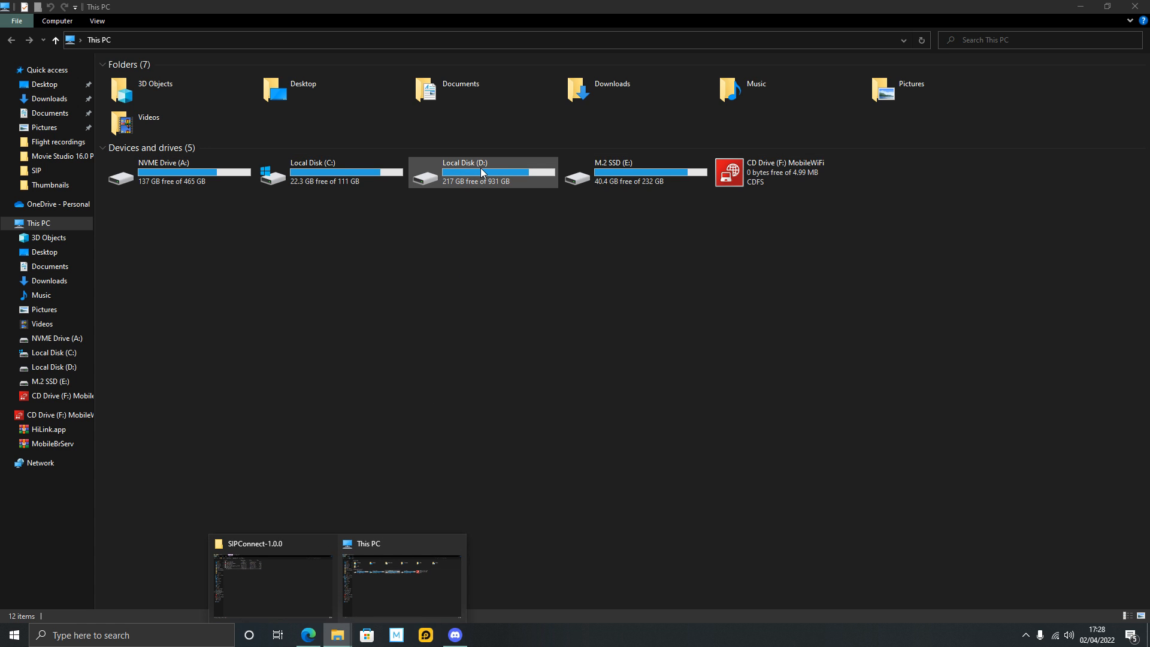
mouse_move(642, 189)
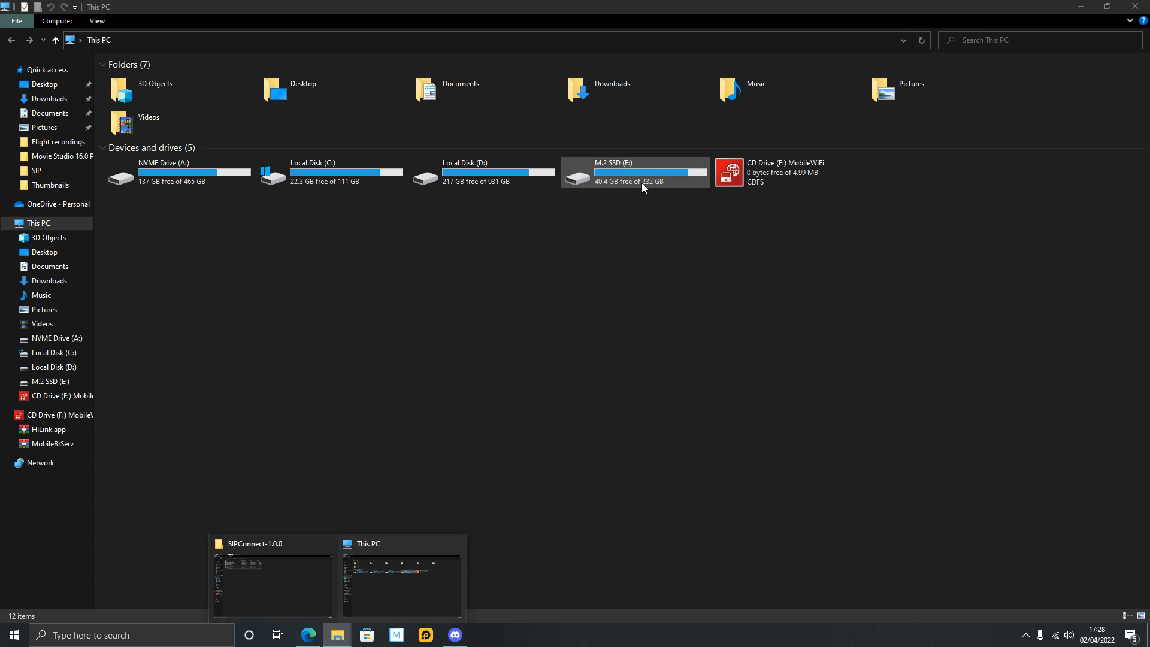
mouse_move(292, 544)
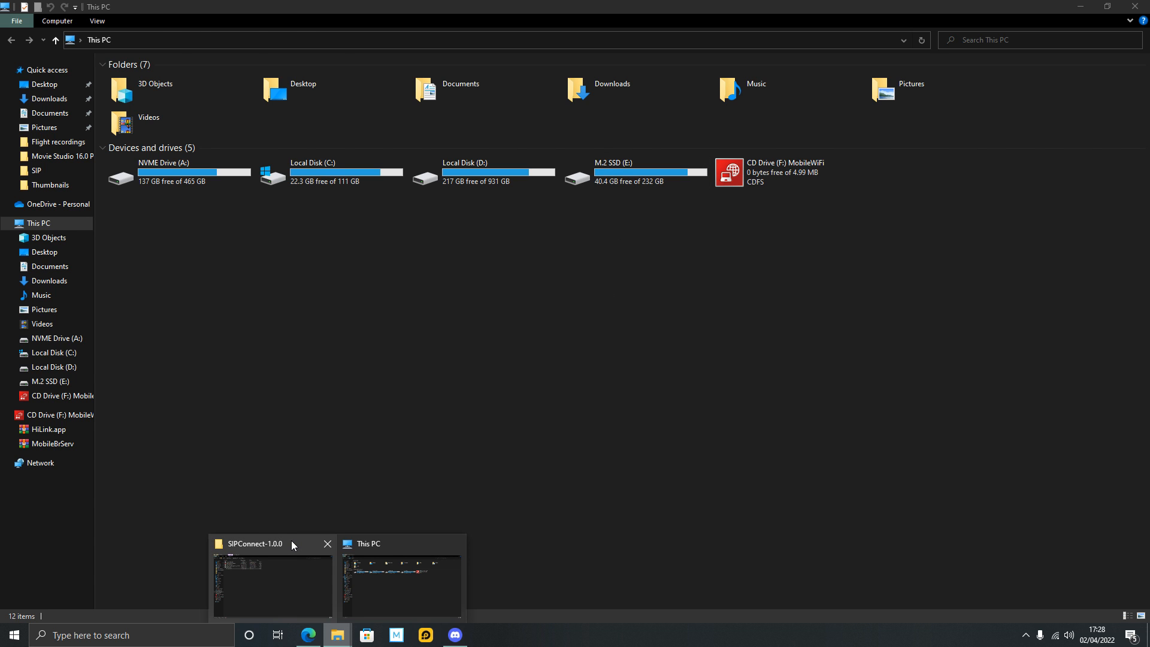
Bring the SIPConnect-1.0.0 folder window back to the front with the application selected
left_click(272, 584)
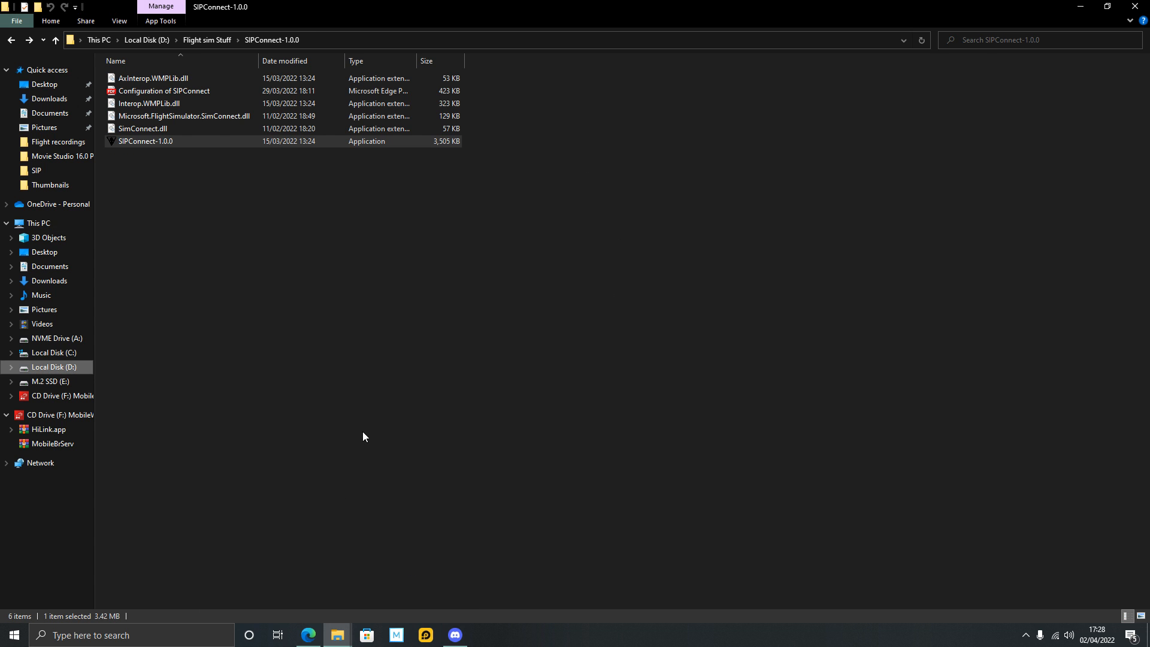
mouse_move(360, 423)
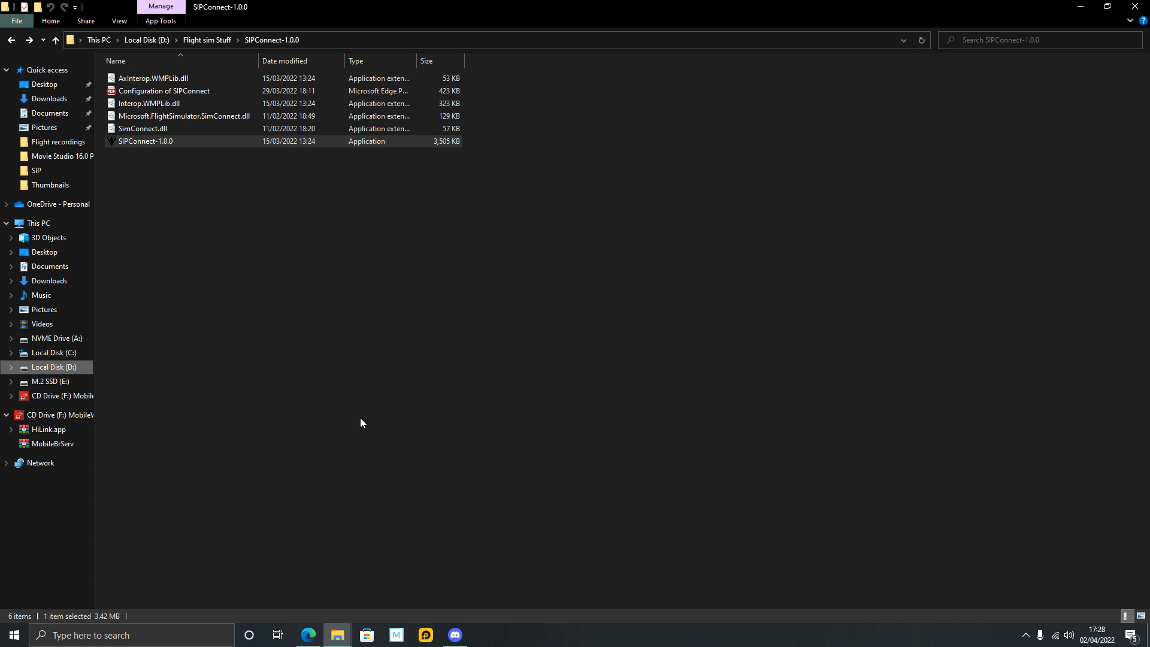
mouse_move(312, 409)
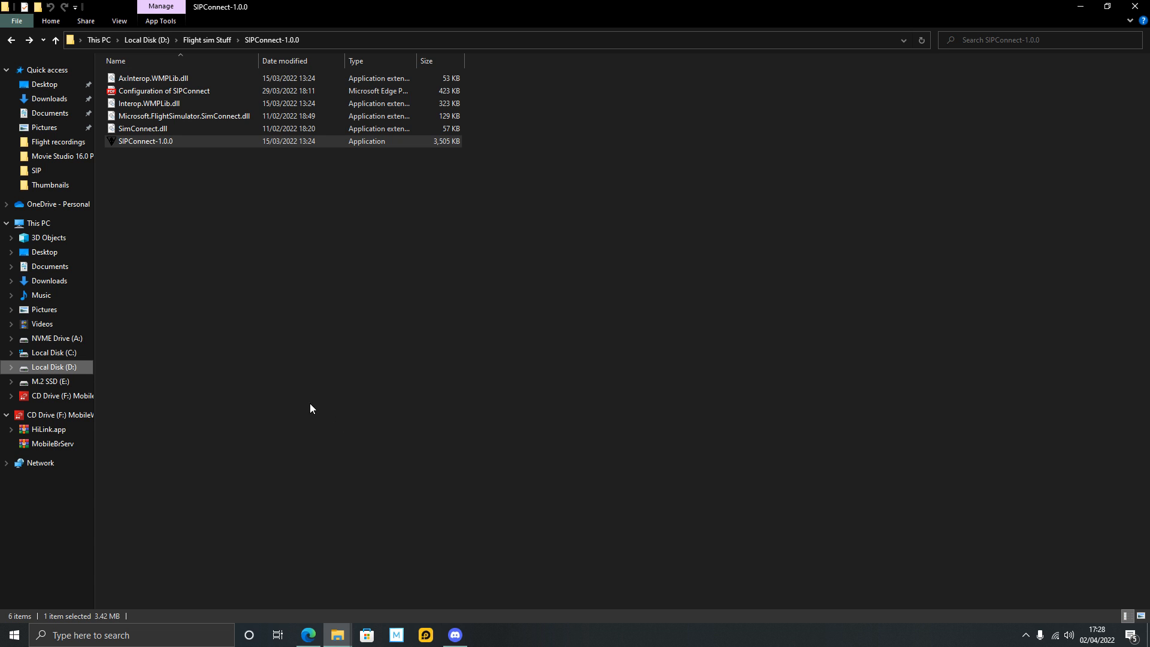
mouse_move(193, 409)
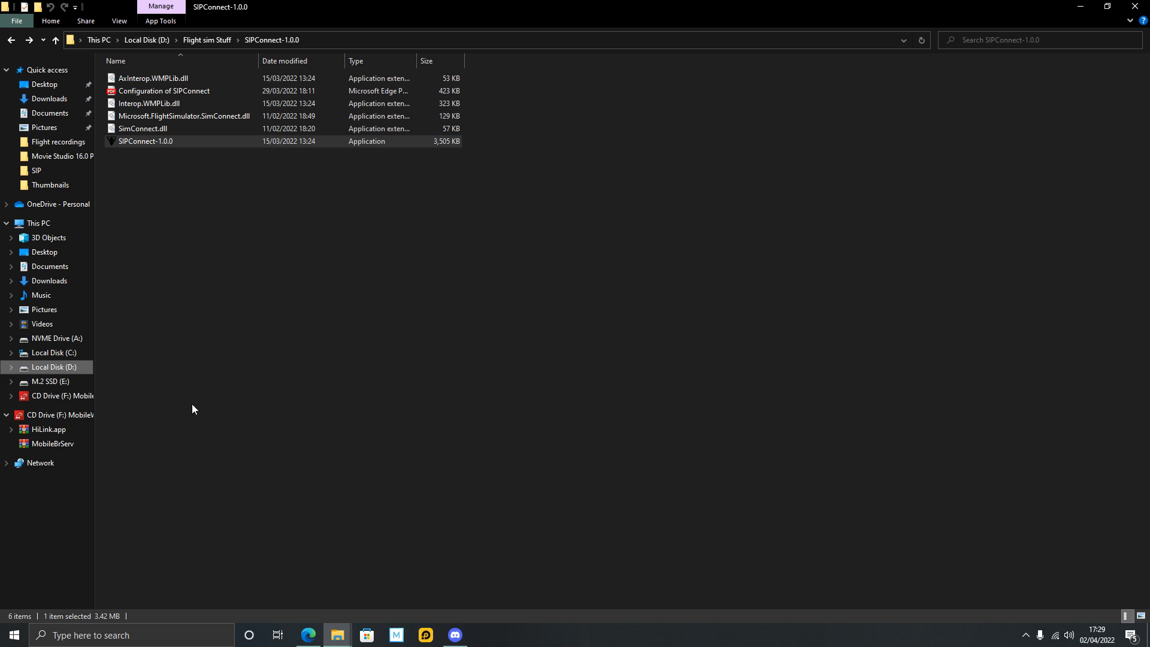
mouse_move(184, 322)
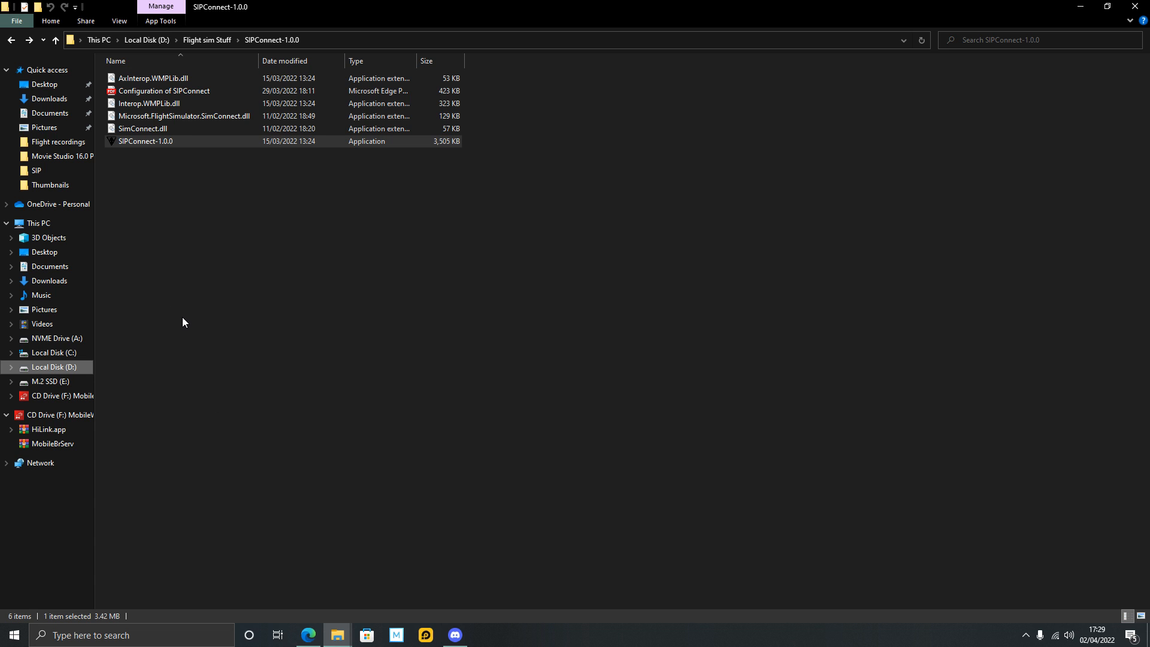
mouse_move(240, 292)
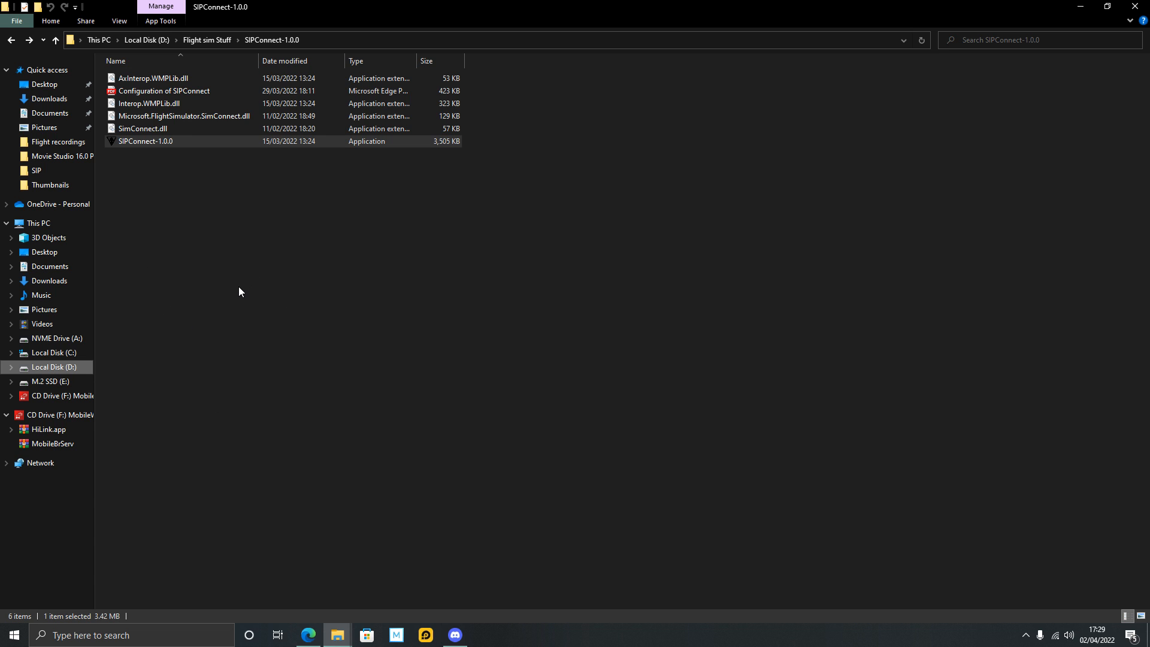
mouse_move(162, 158)
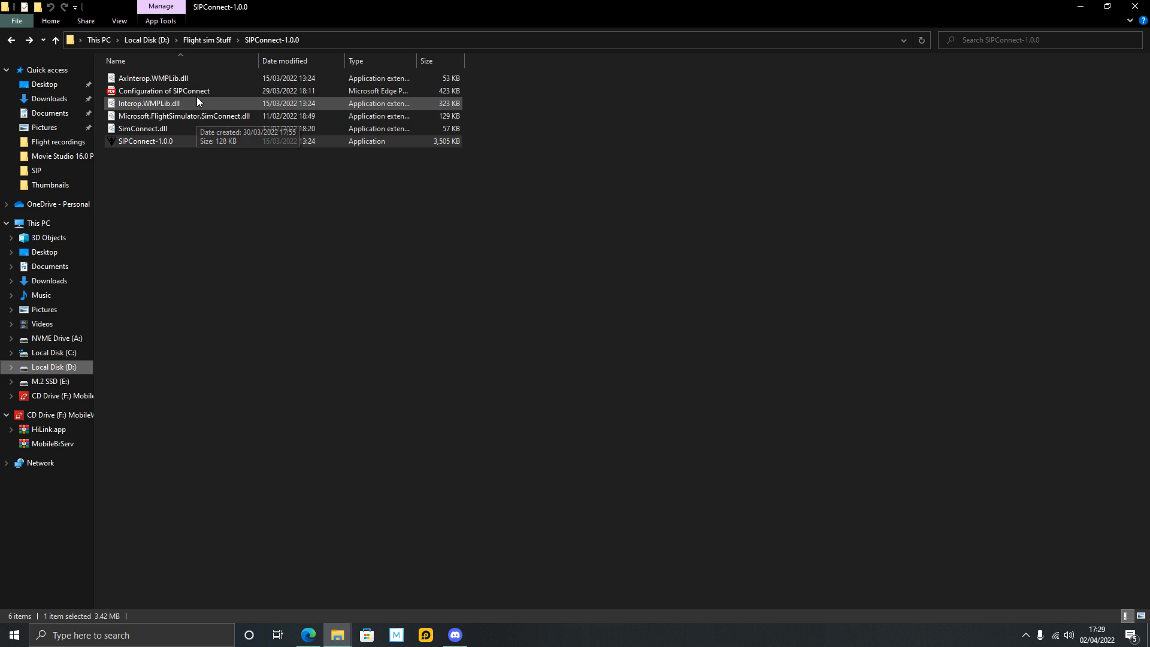
mouse_move(213, 103)
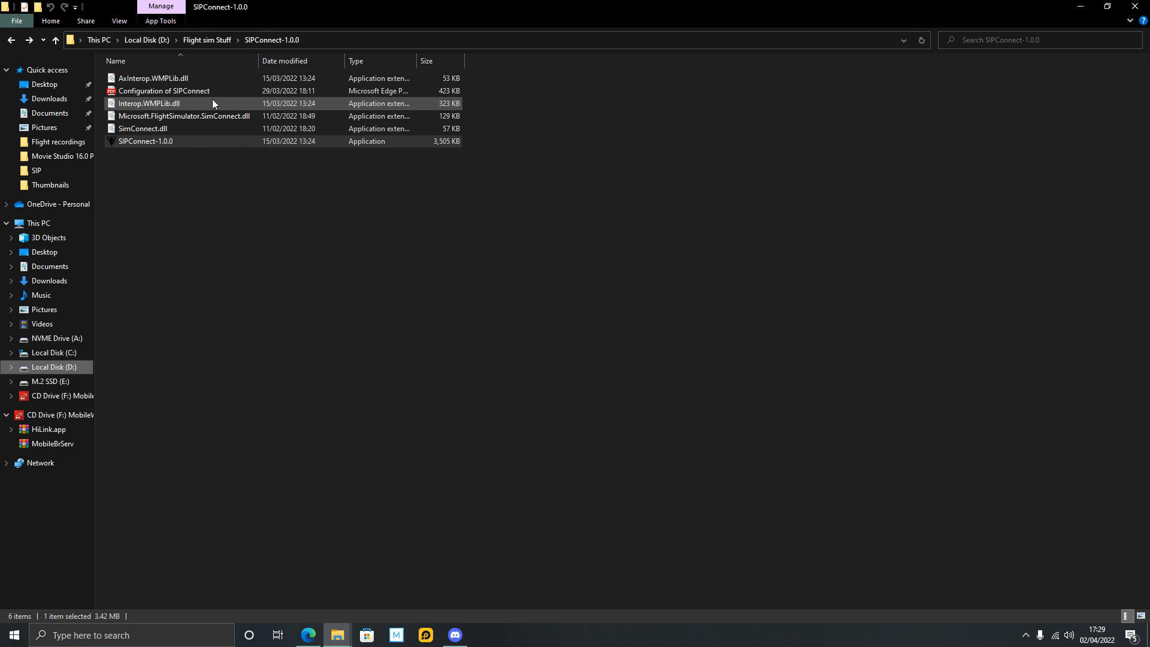
mouse_move(175, 129)
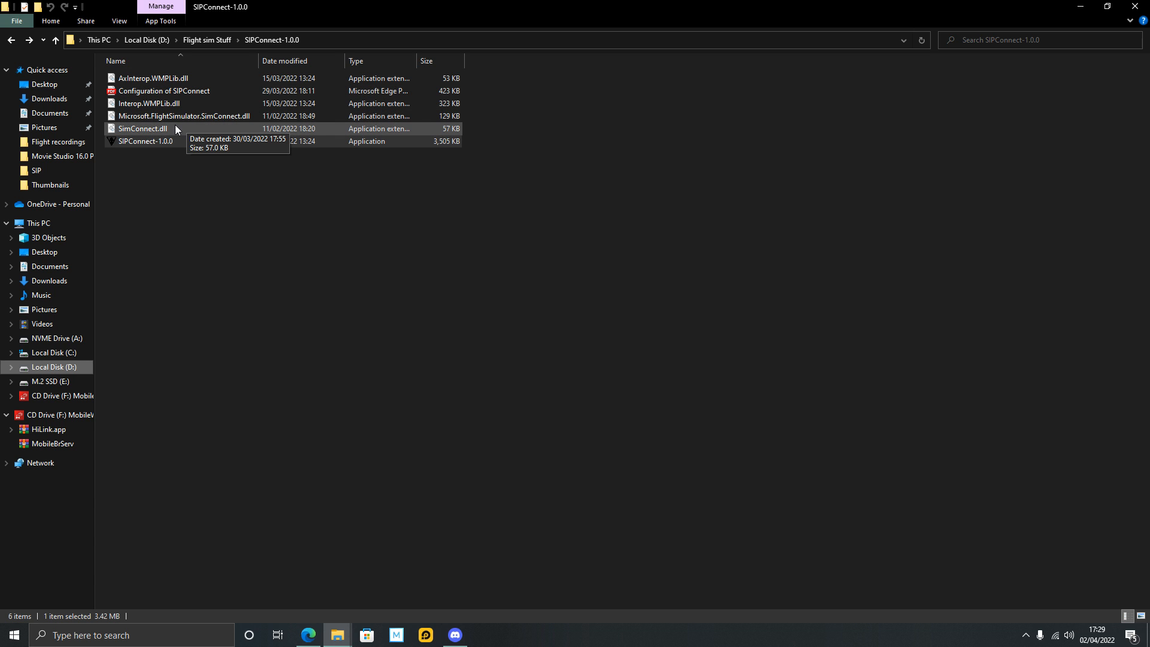
mouse_move(200, 130)
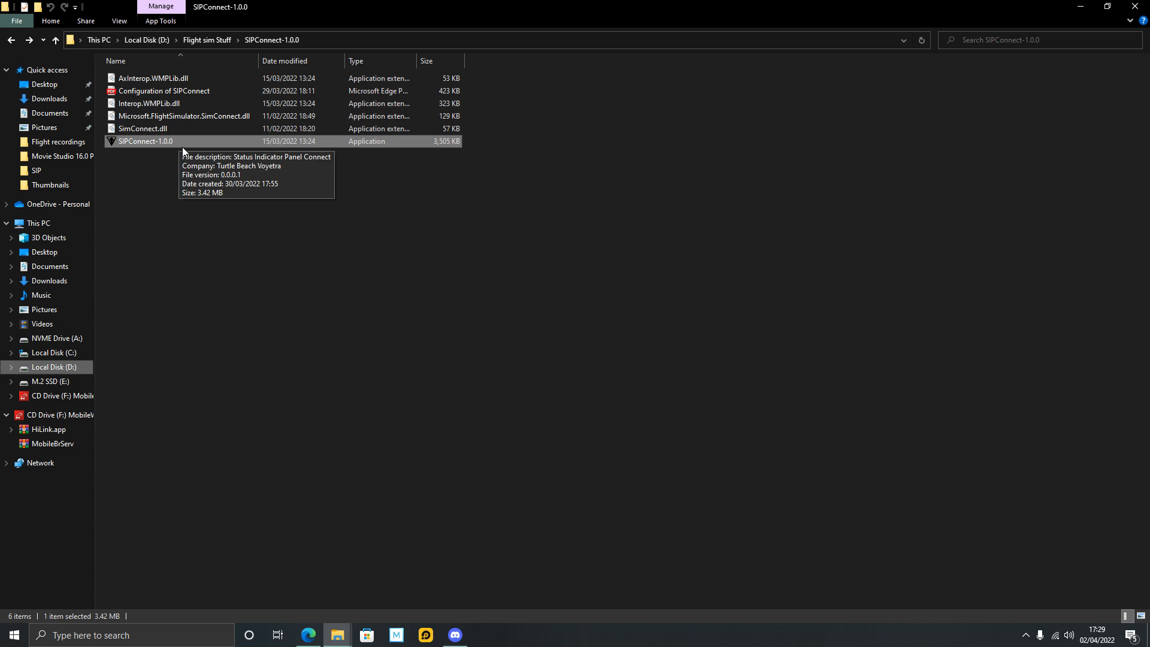
mouse_move(216, 175)
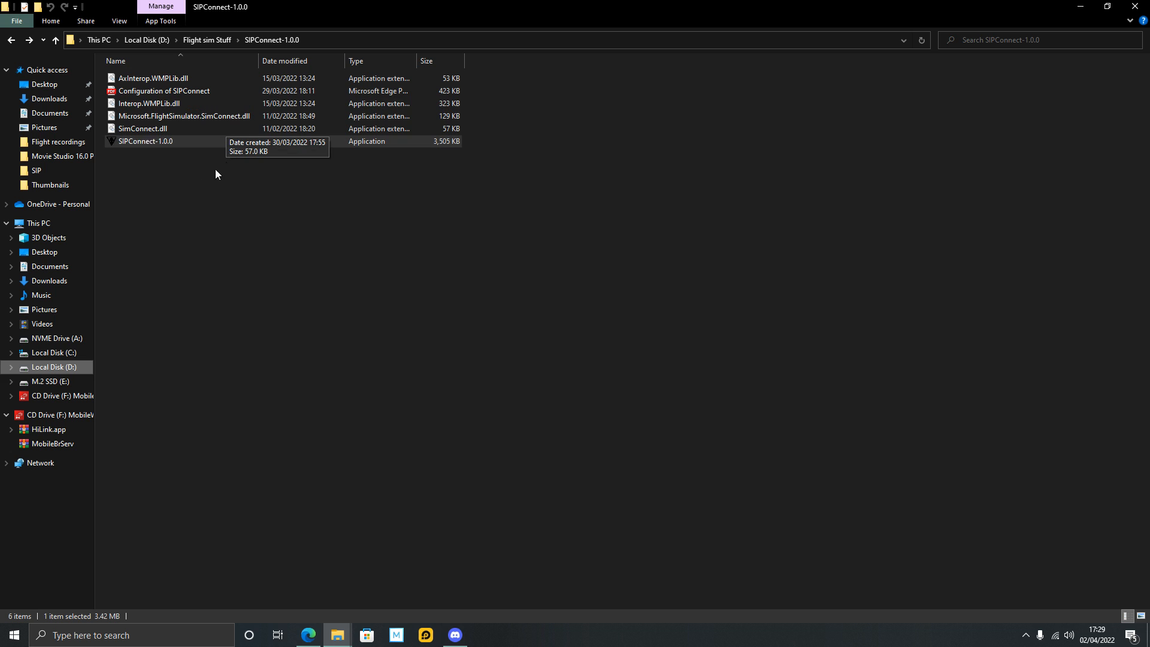
mouse_move(272, 215)
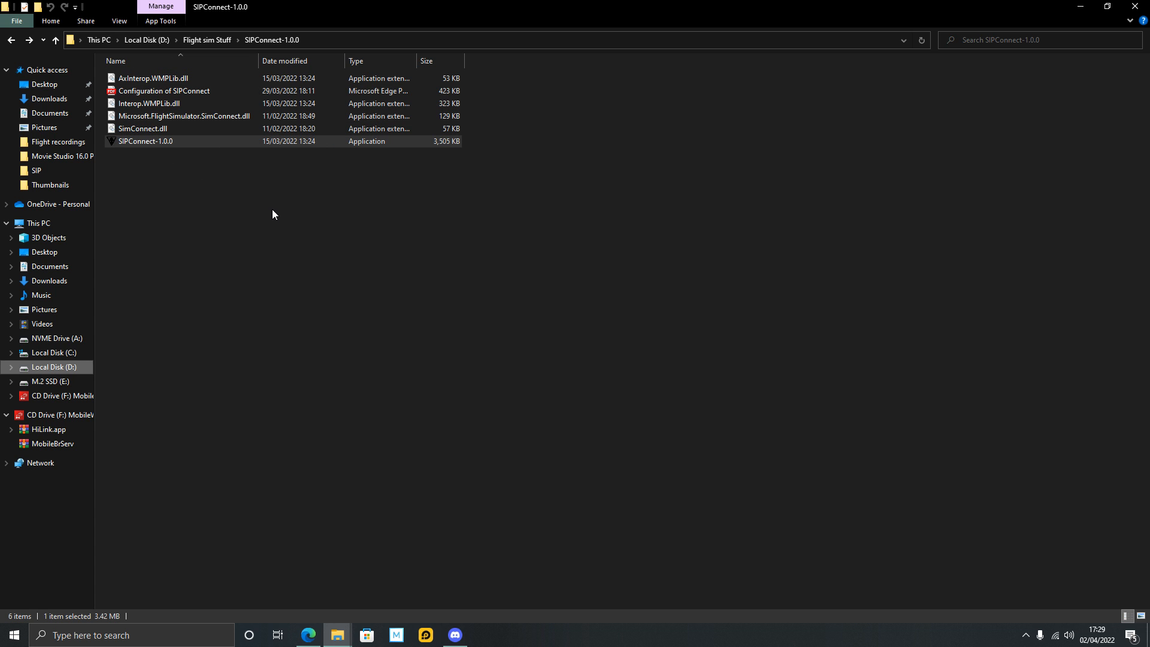
mouse_move(283, 239)
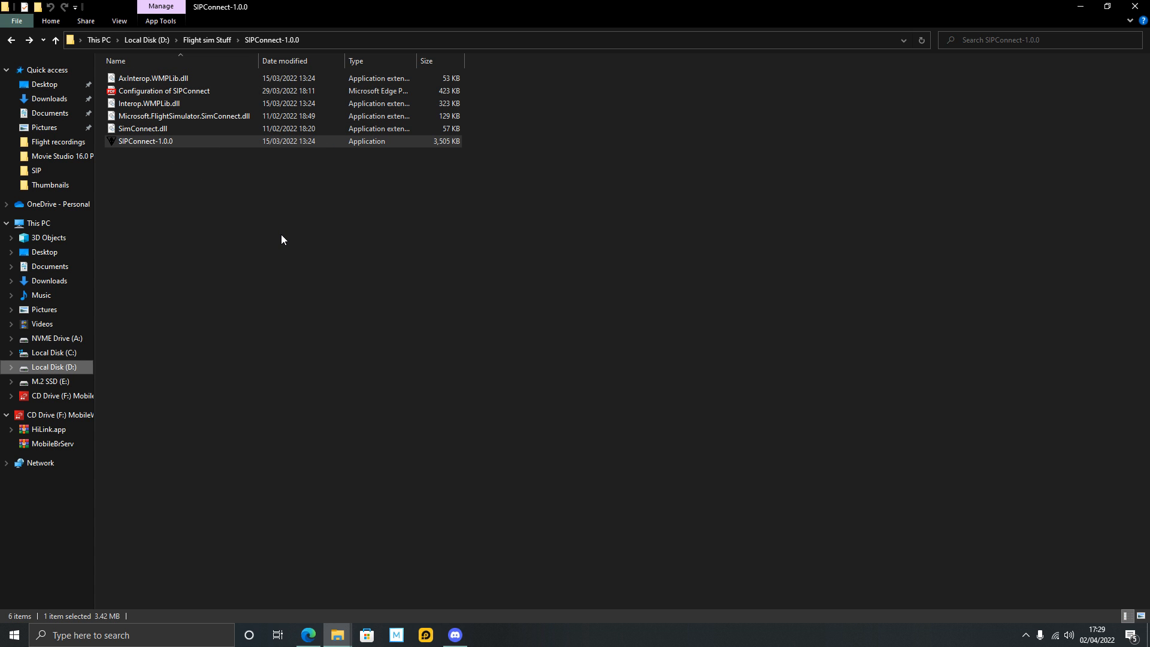